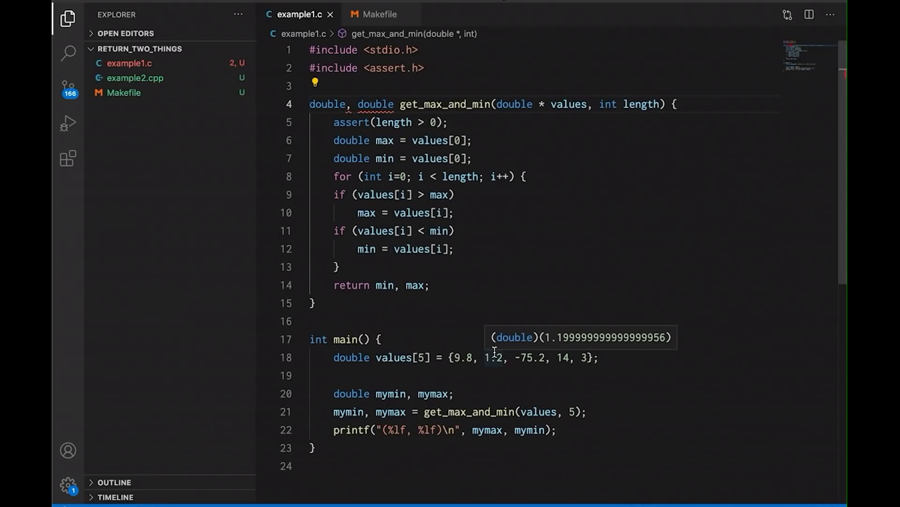
mouse_move(395, 104)
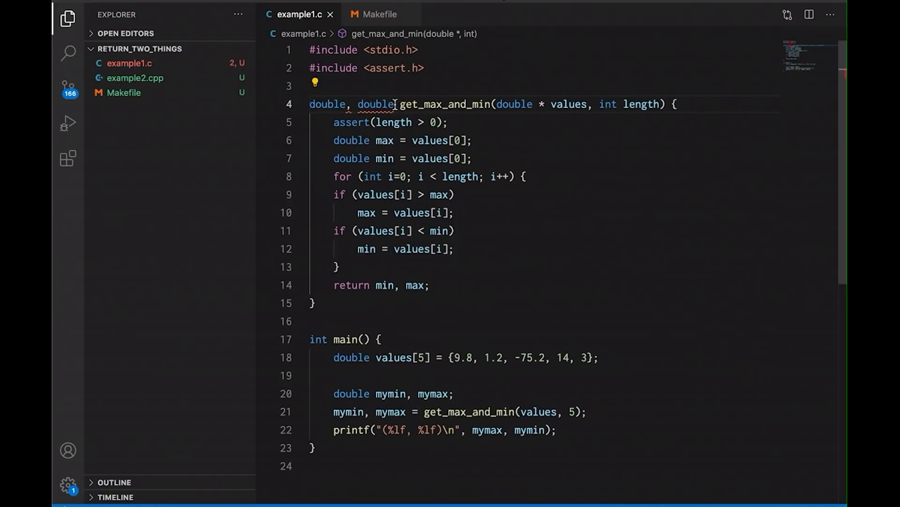
Step: Inspect the values parameter and re-indent the loop's two if statements by one level
double_click(326, 105)
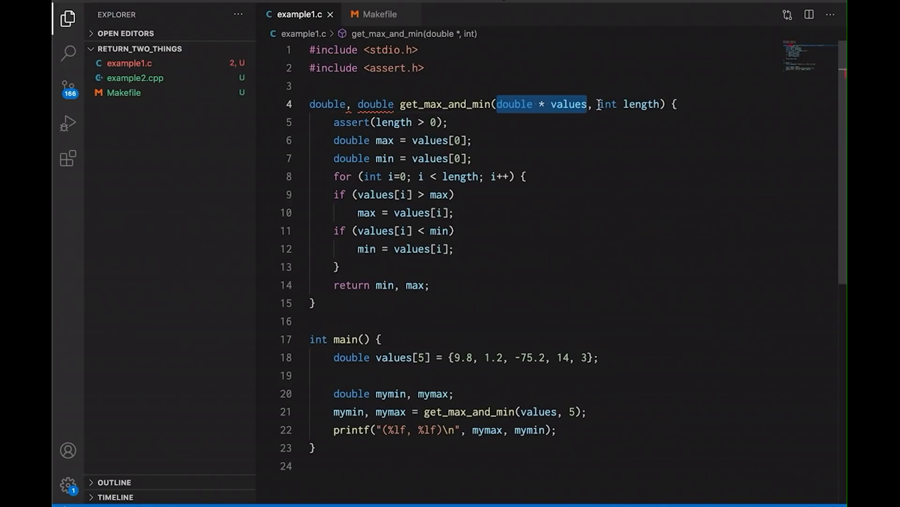
double_click(608, 104)
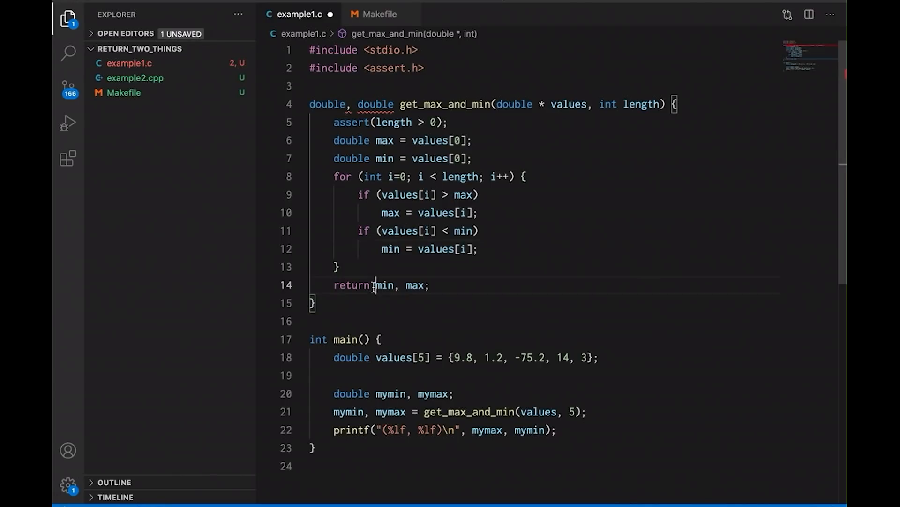
drag(376, 286, 423, 285)
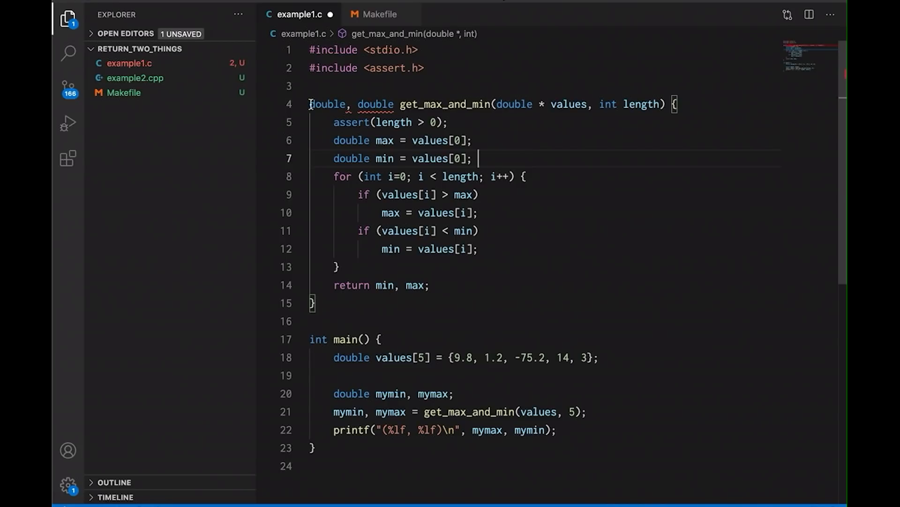
drag(309, 104, 399, 104)
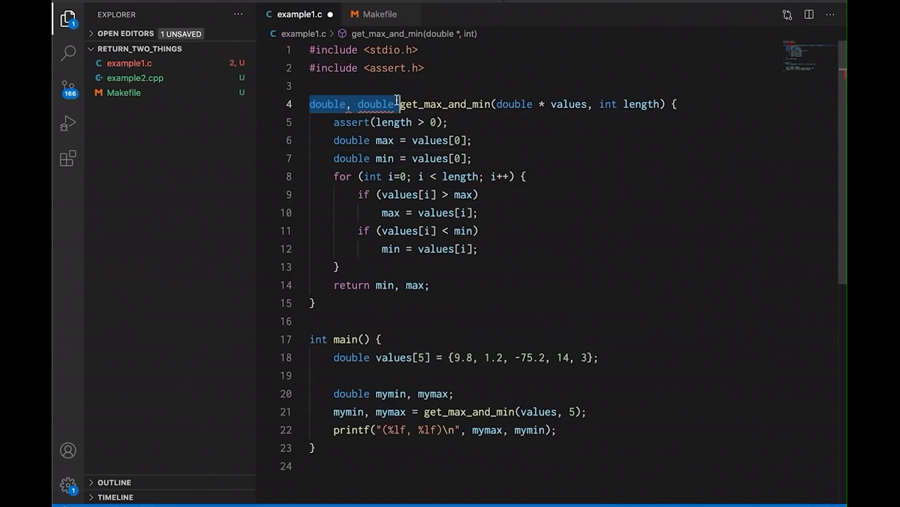
mouse_move(399, 116)
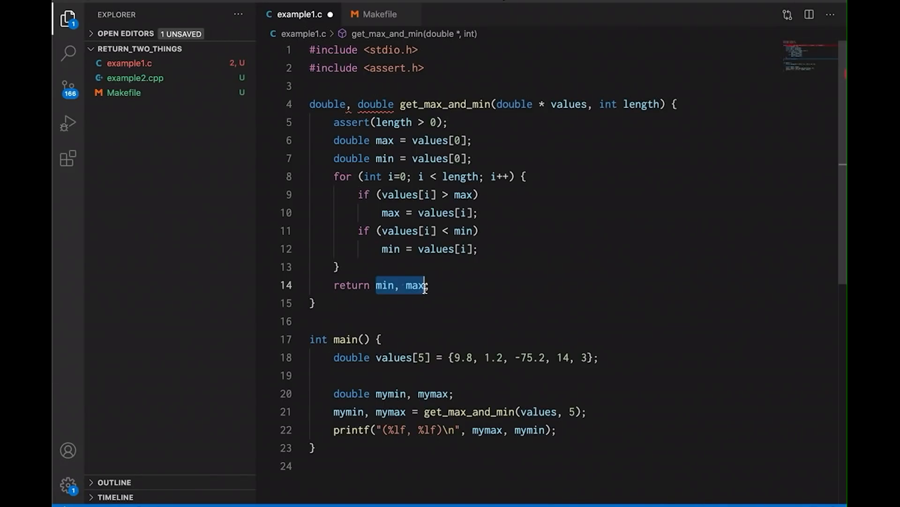
Step: Make get_max_and_min return void and add double *pmin and double *pmax parameters
key(Delete)
text(voi)
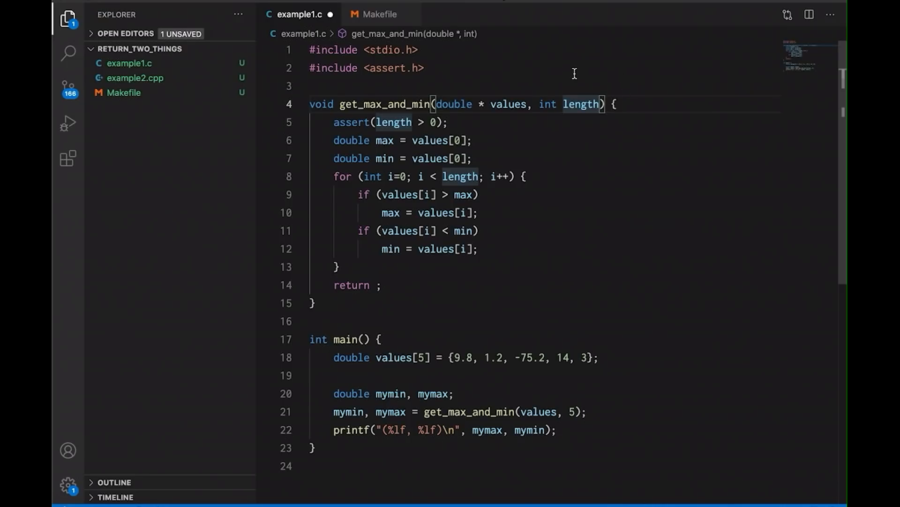
text(,)
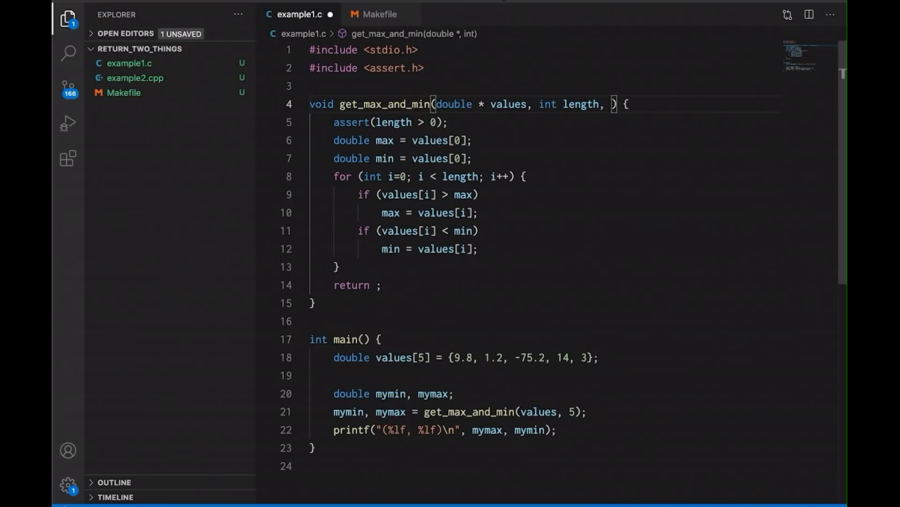
text(double *)
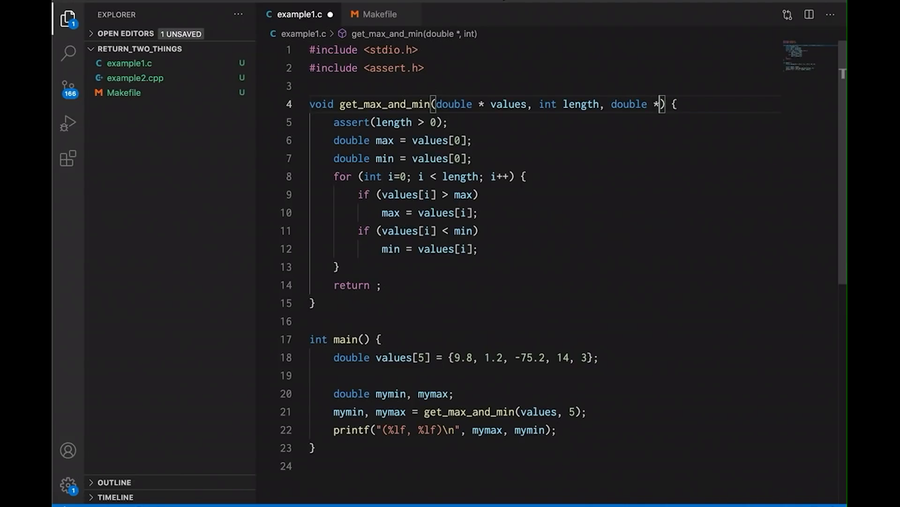
text(pmin,)
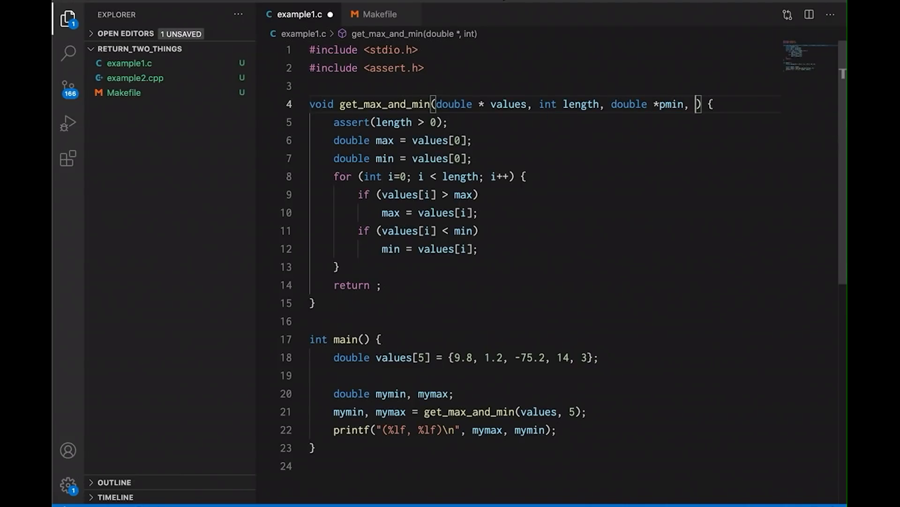
text(double*)
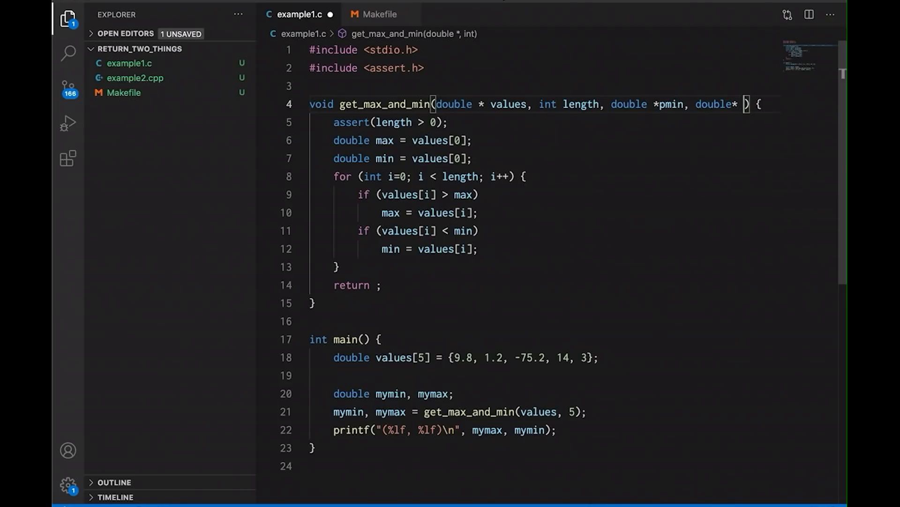
text(pmax)
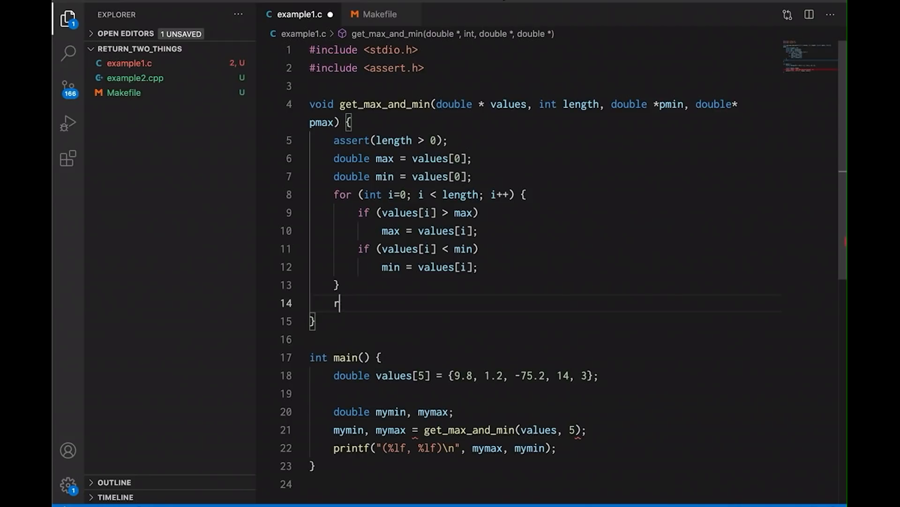
Step: Replace the return with *pmin = min; and *pmax = max; assignments
text(*p)
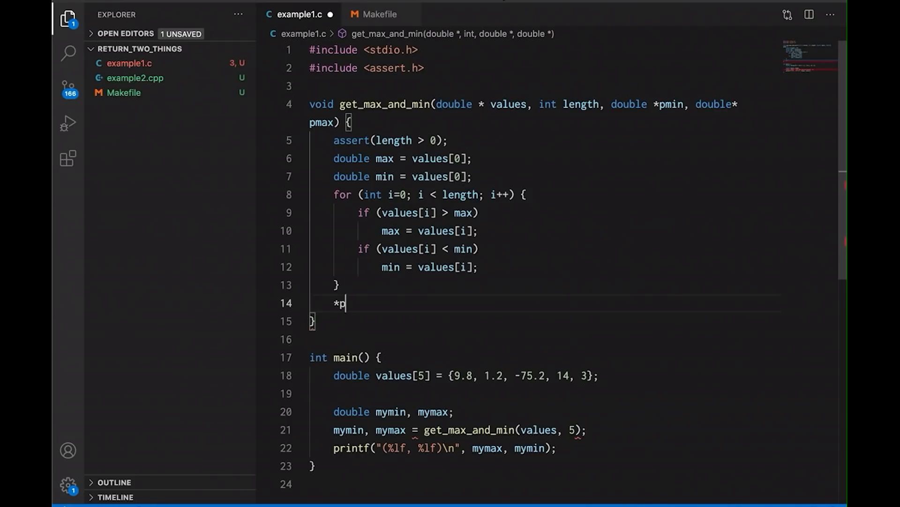
text(min = min)
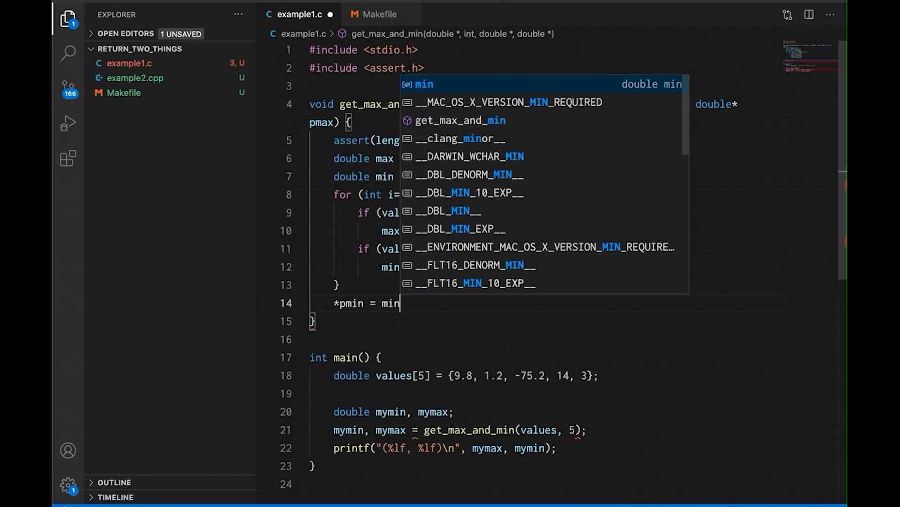
text(;)
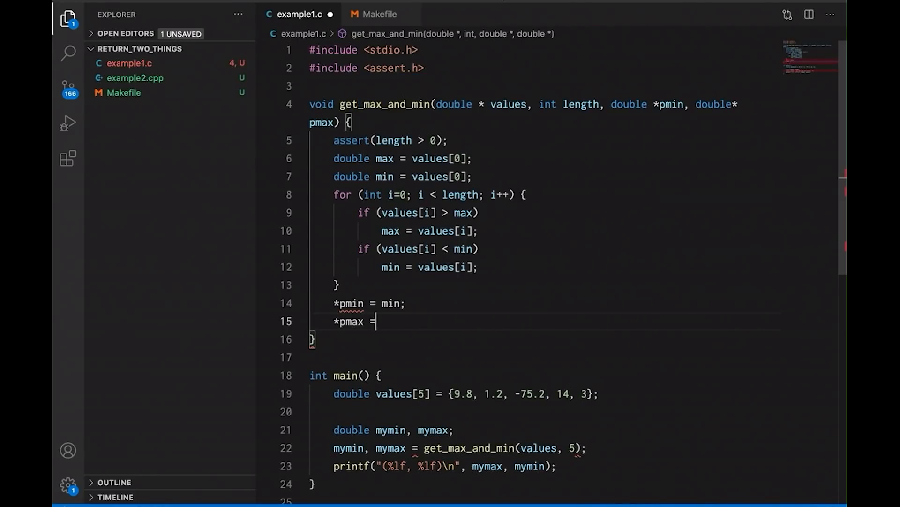
text(max;)
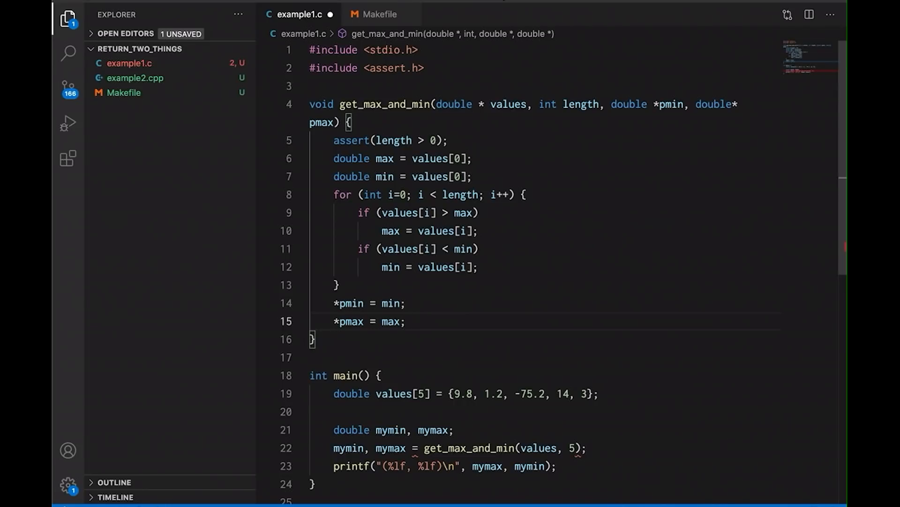
click(406, 321)
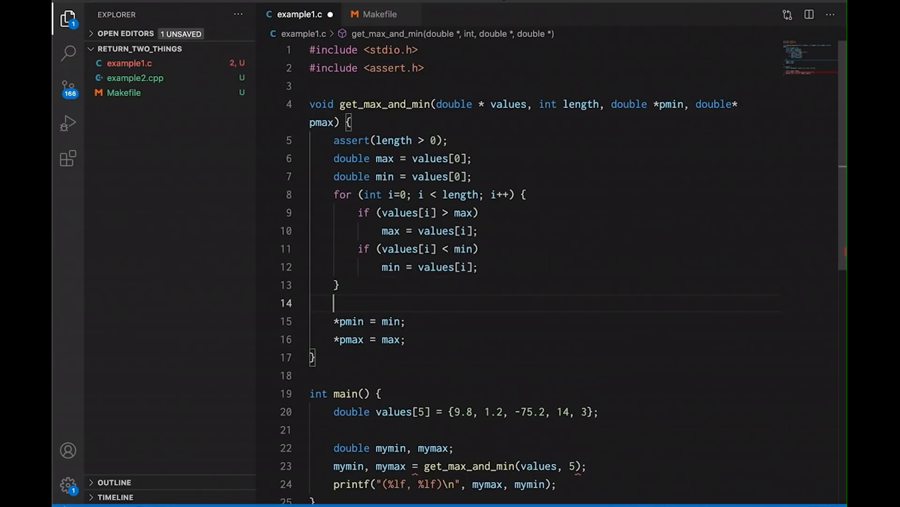
Step: Wrap the pointer assignments in if (pmin != NULL) and if (pmax != NULL) checks
text(if ()
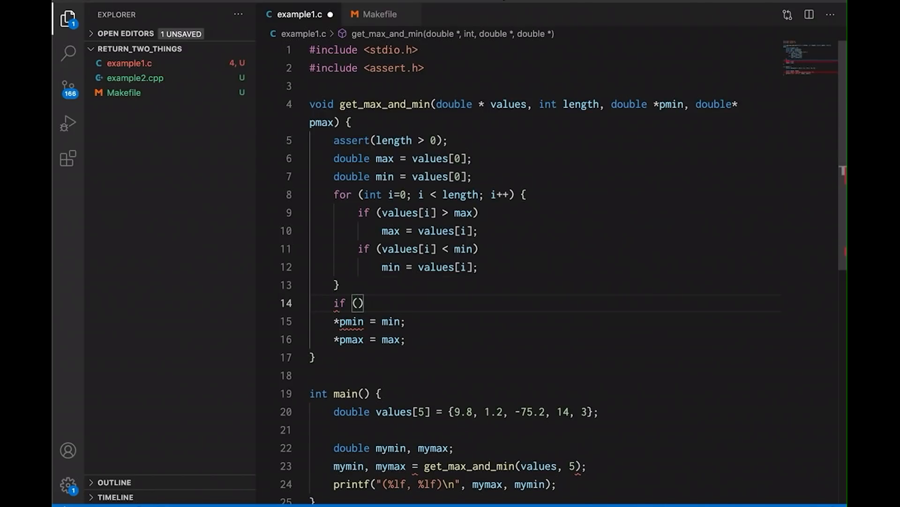
text(pmin != NULL)
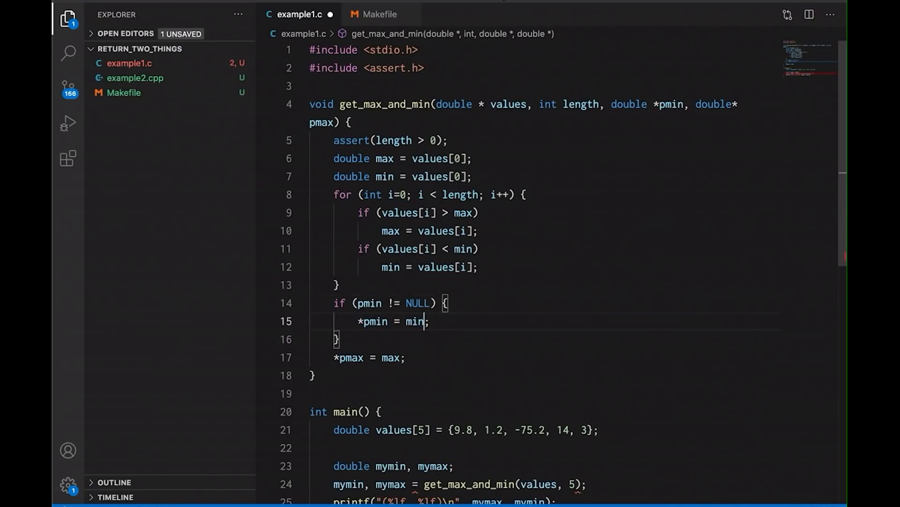
key(Enter)
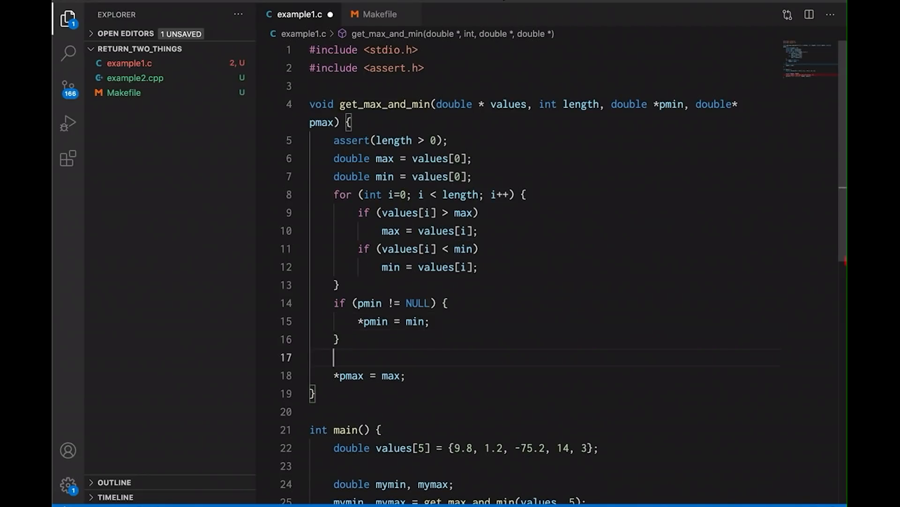
text(if)
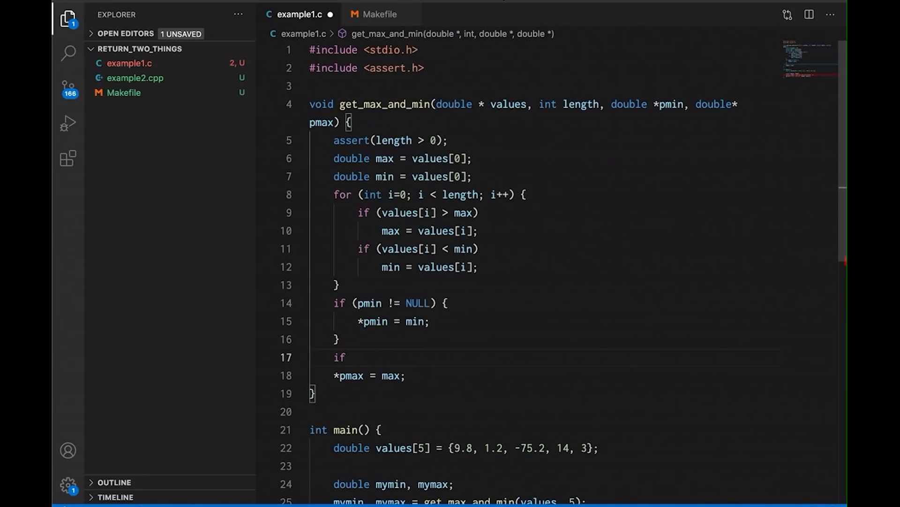
text((pmax != NULL) {)
text(})
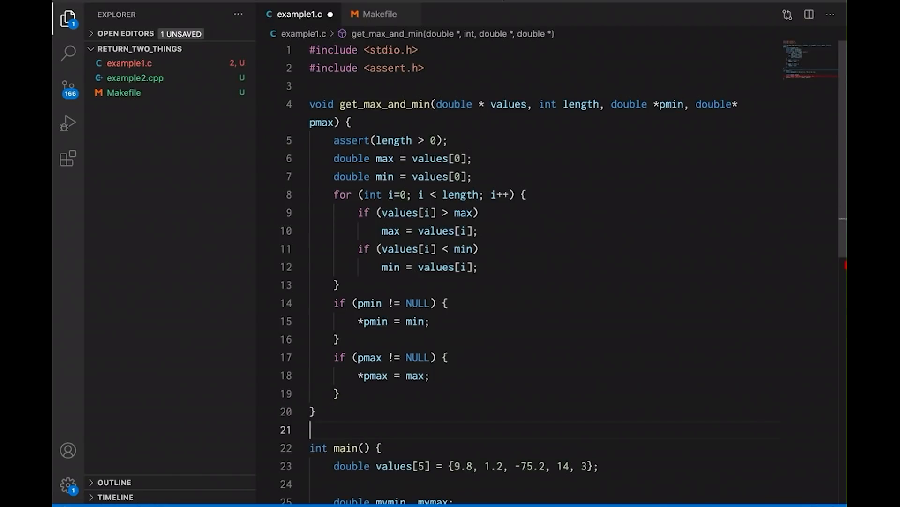
Step: Change main's call to get_max_and_min(values, 5, &mymin, &mymax) and save example1.c
scroll(down, 3)
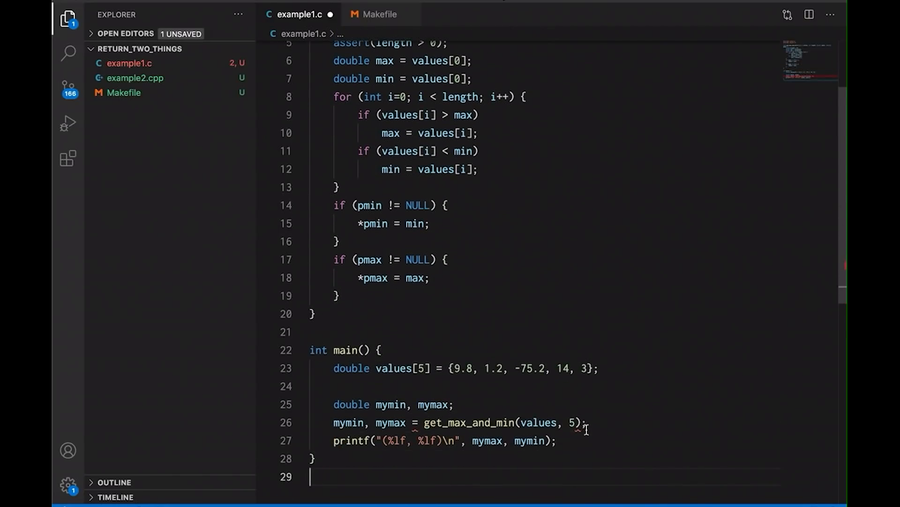
text(&)
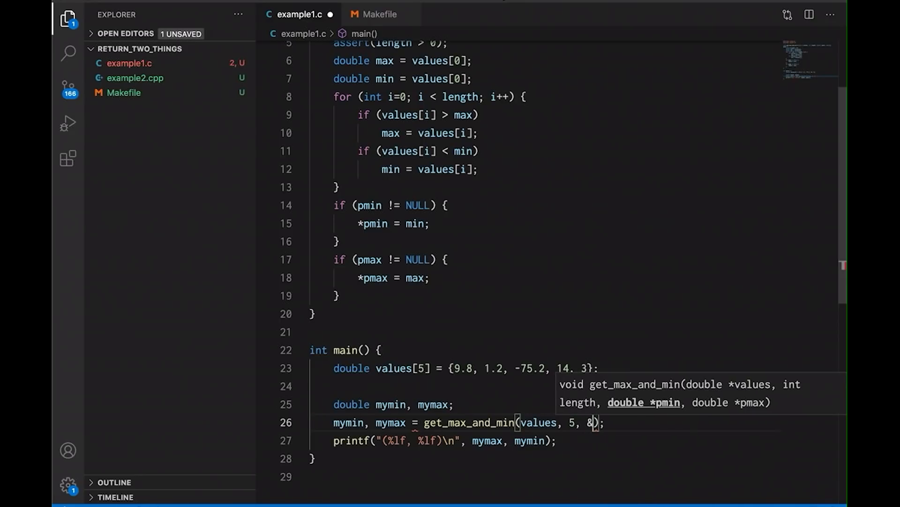
text(mymin)
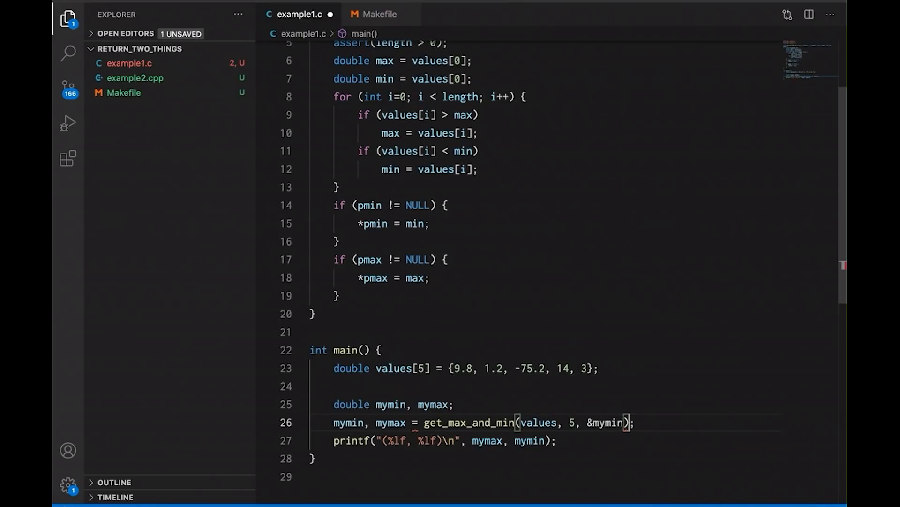
text(, &mymax)
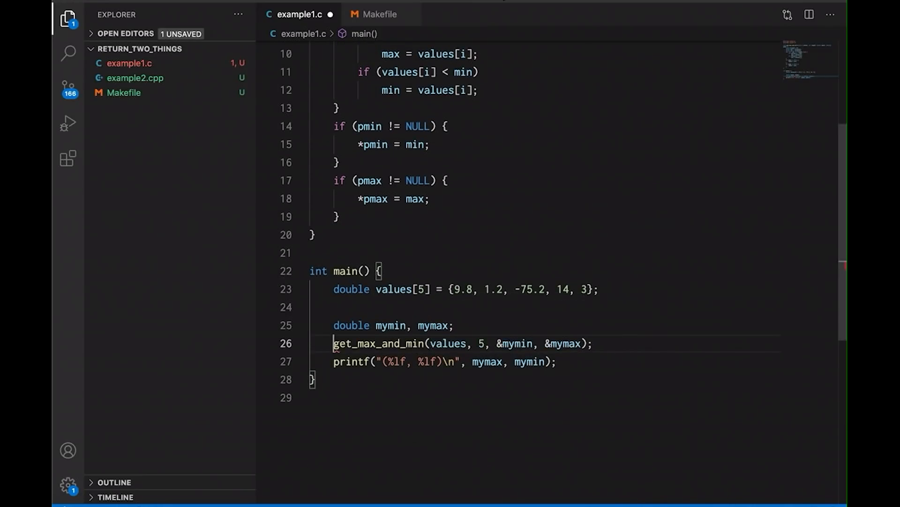
key(ctrl+s)
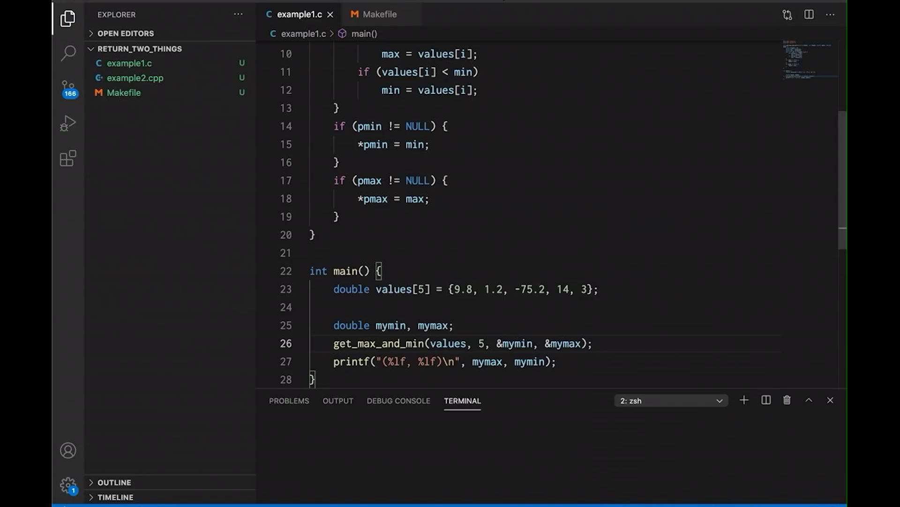
Step: Run make in the terminal to build both examples, then open the Makefile
text(mak)
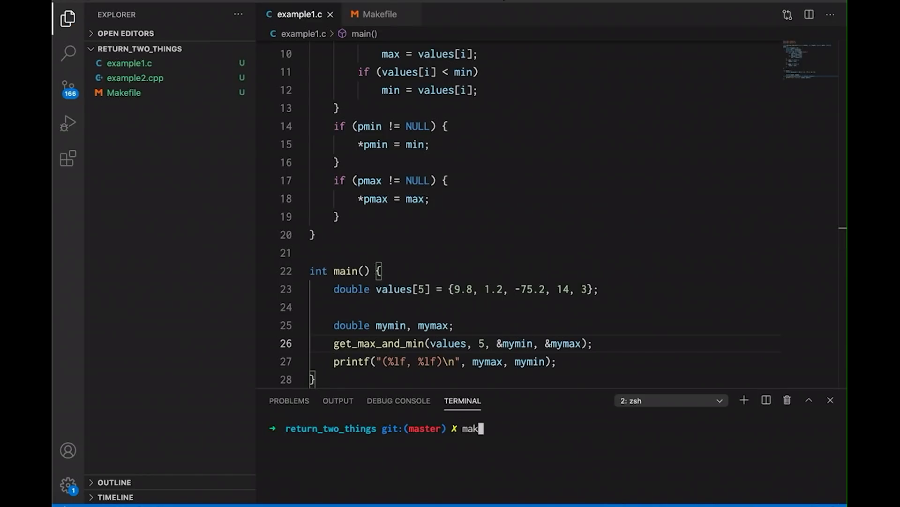
key(Enter)
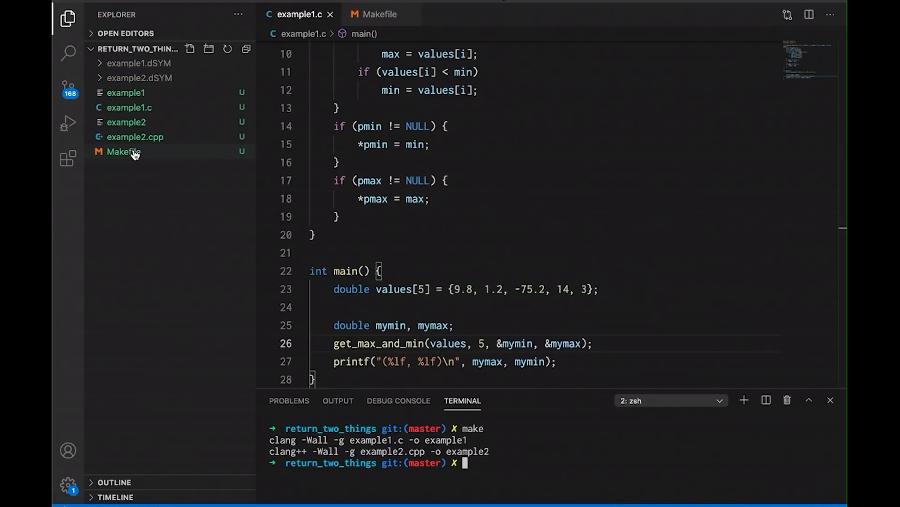
click(123, 152)
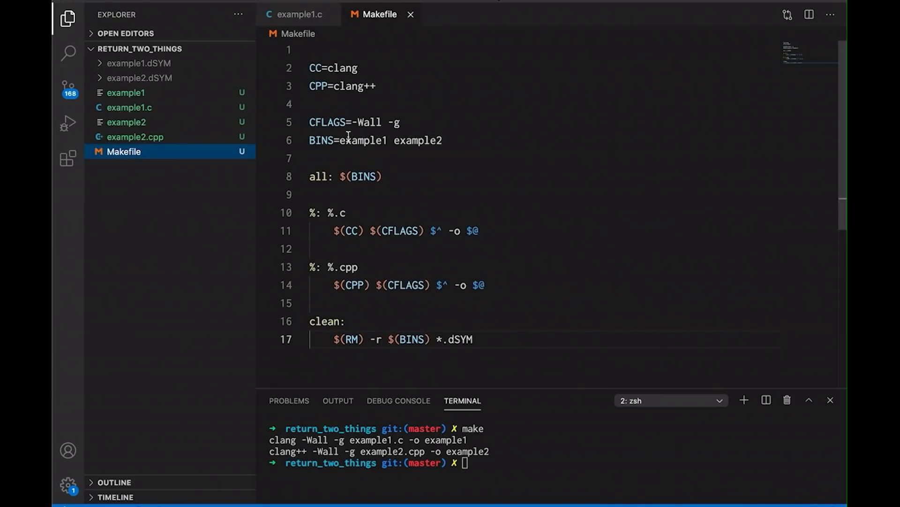
mouse_move(297, 18)
text(./)
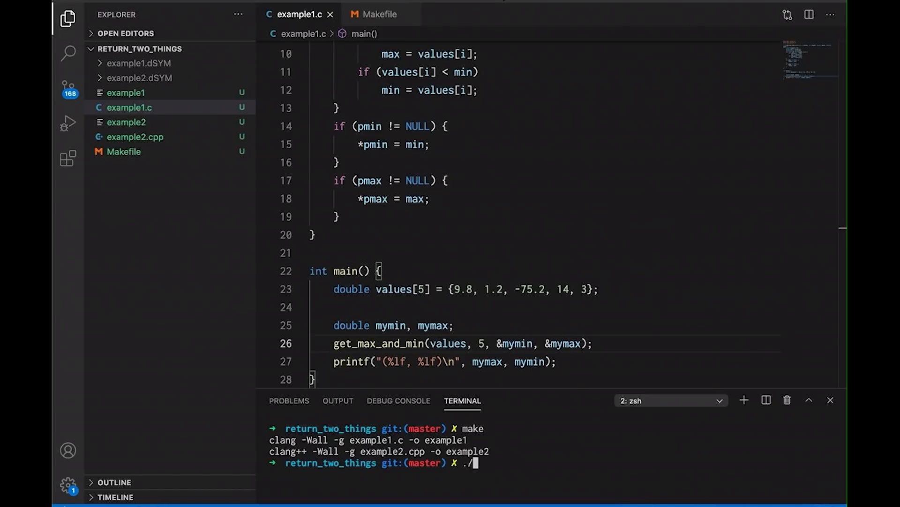
Step: Run ./example1, which prints max and min as (14.000000, -75.200000)
text(example)
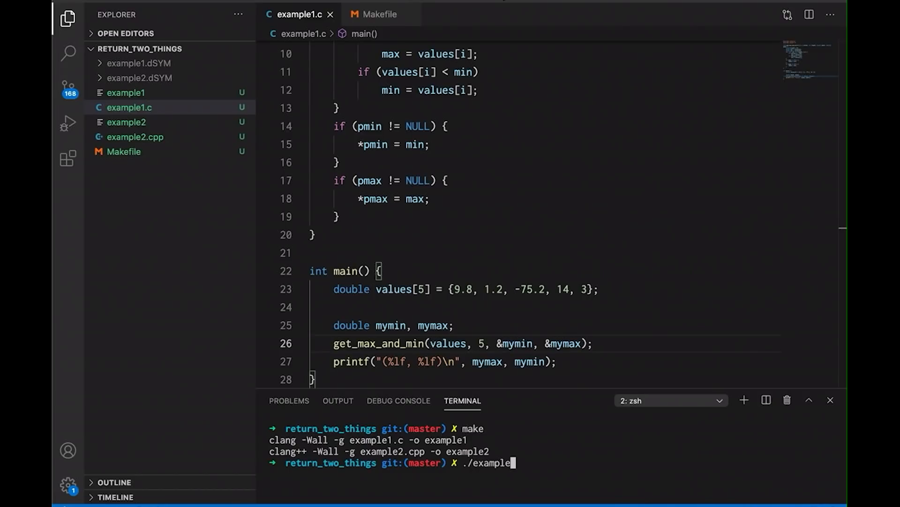
key(Enter)
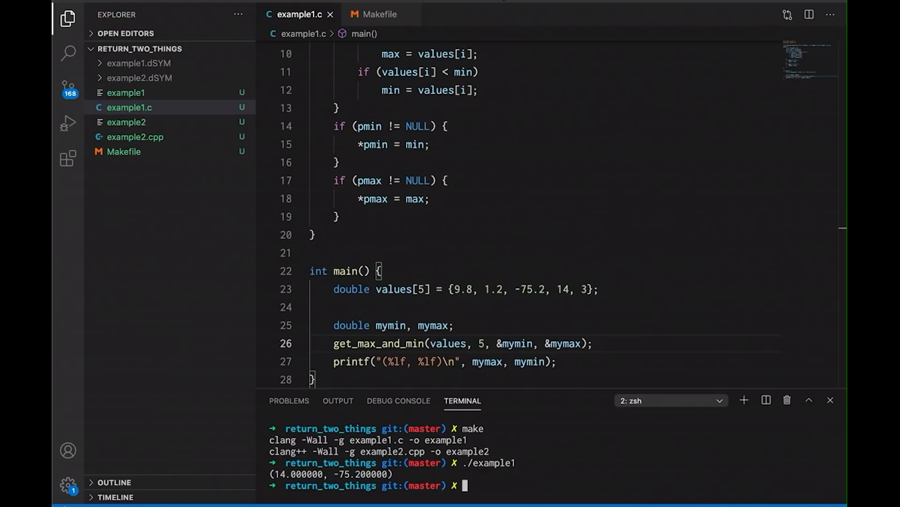
mouse_move(444, 368)
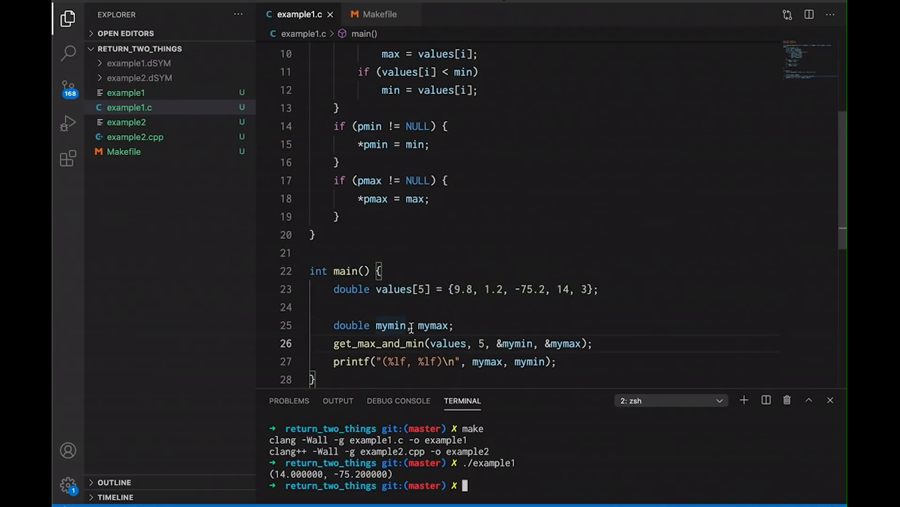
Step: Initialise mymin and mymax to 0, test passing NULL for pmin, then restore &mymin
text(= 0)
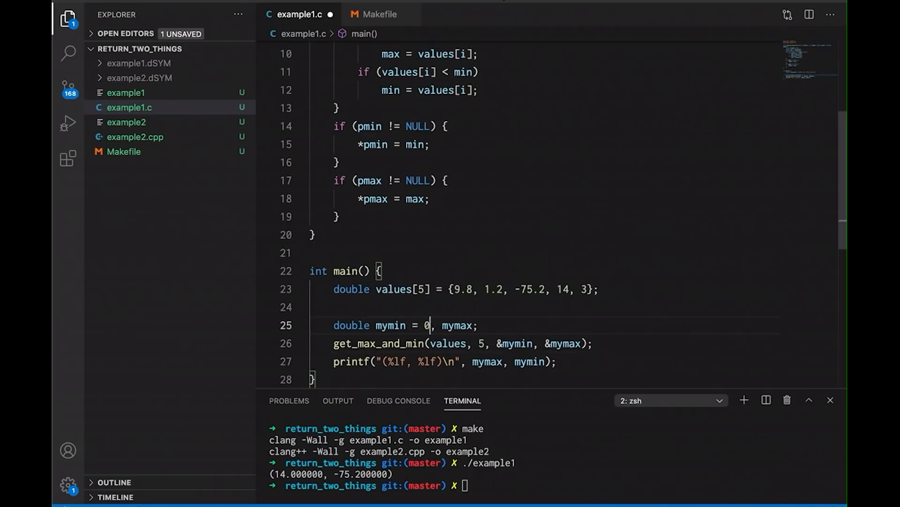
text(= 0)
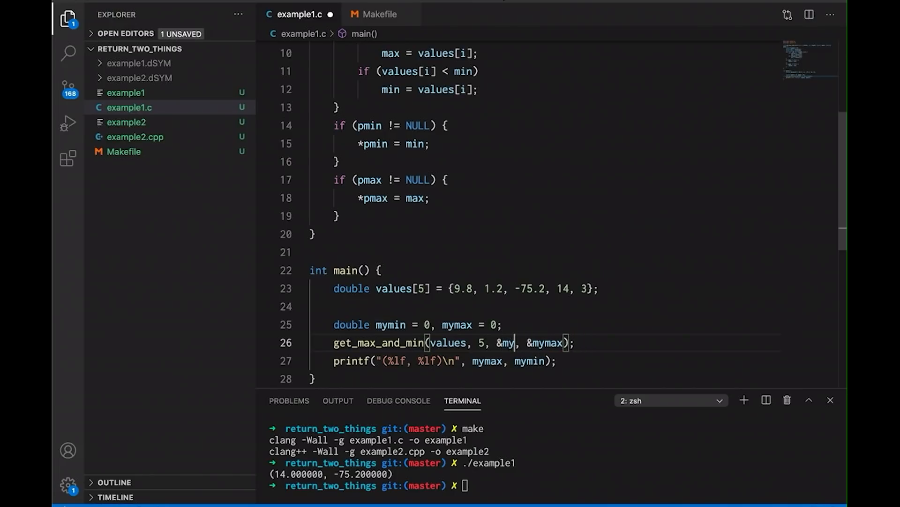
text(NULL)
click(553, 485)
text(./example1)
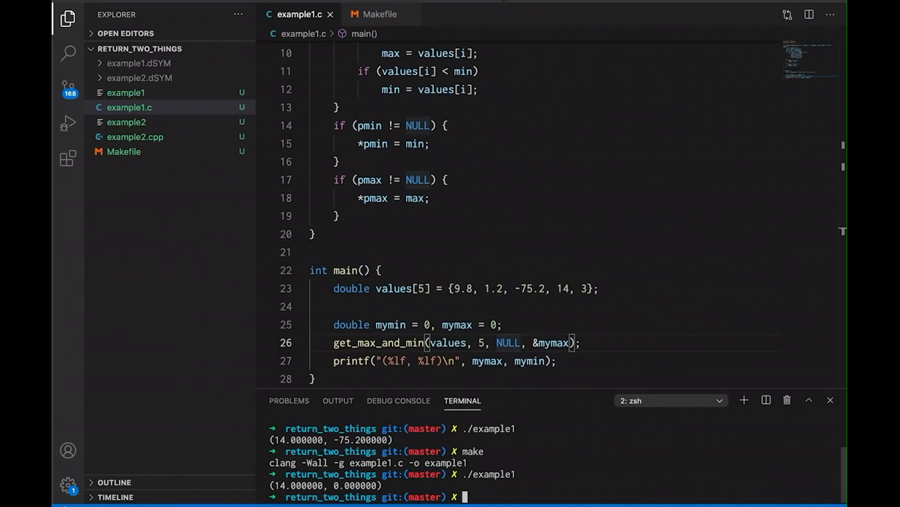
click(612, 343)
text(&mymin)
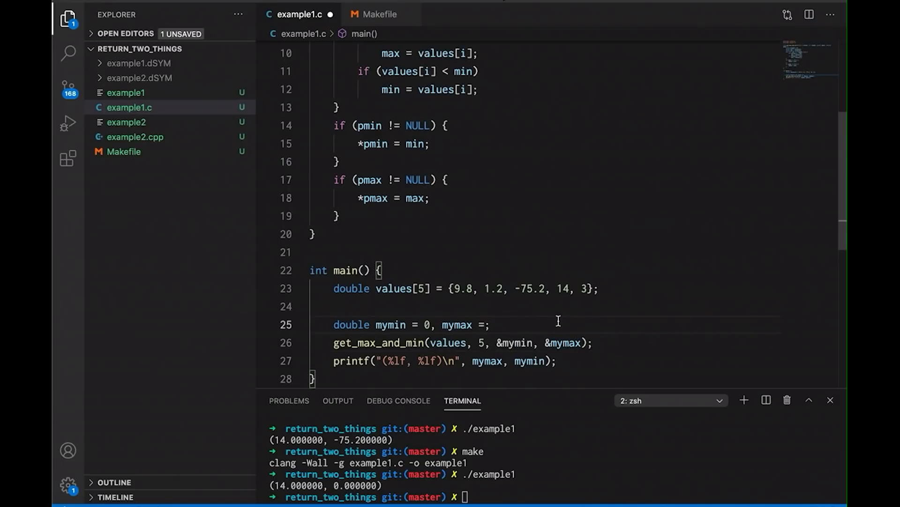
text(0)
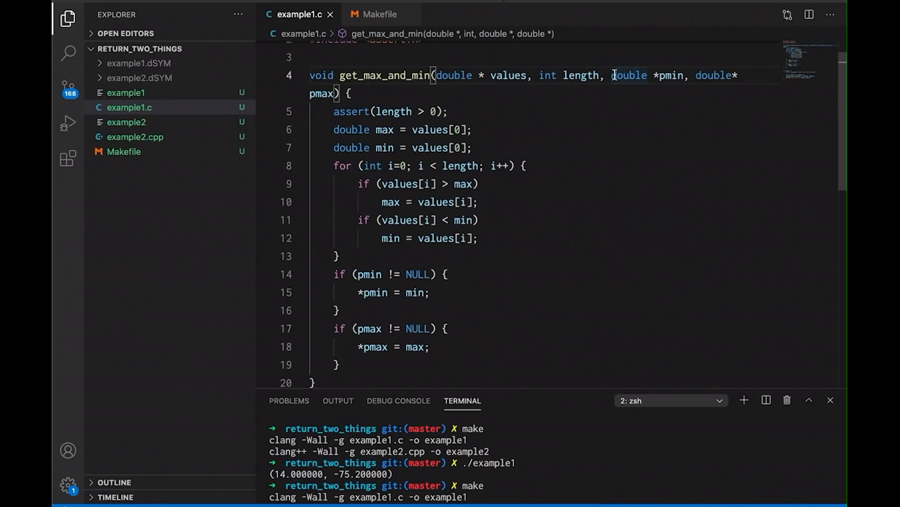
Step: Break get_max_and_min's header before double *pmin and add the get_max_and_min2 copy below
key(Enter)
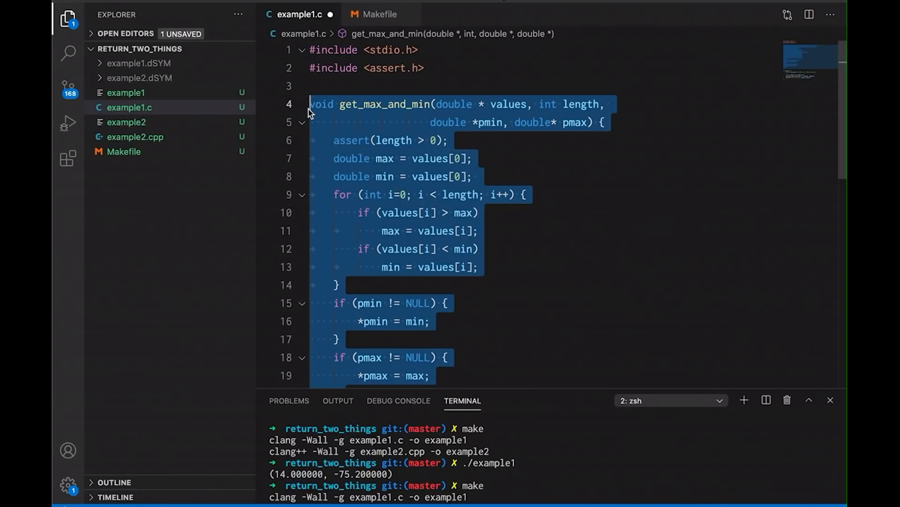
scroll(down, 3)
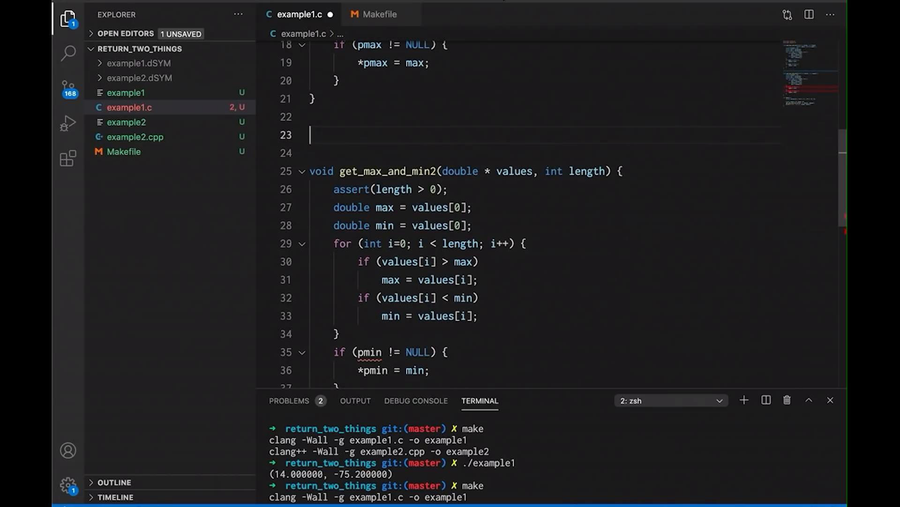
Step: Add typedef struct { double max, min; } number_range; above get_max_and_min2
text(typedef struct {)
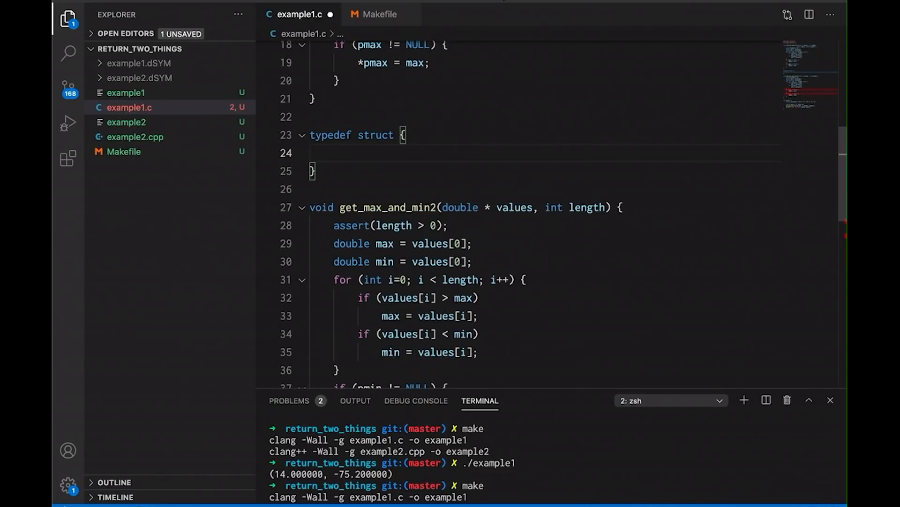
text(int)
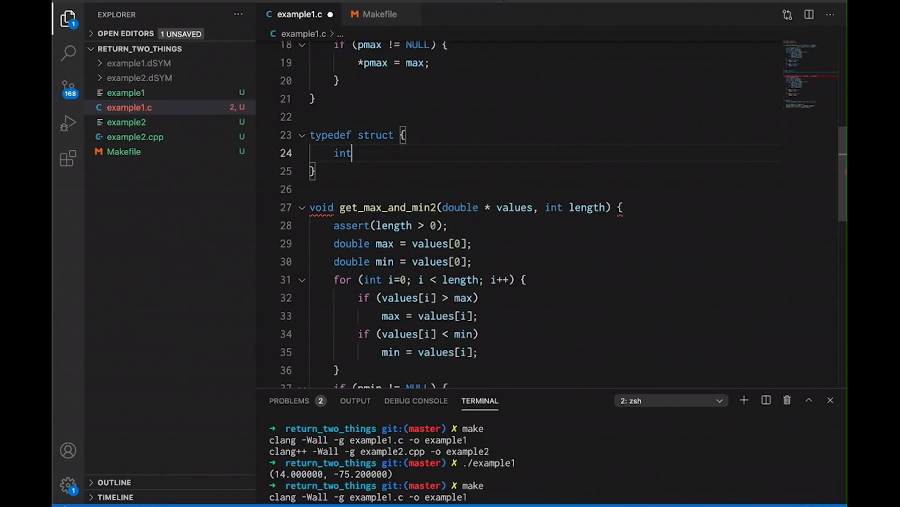
text(double max, m)
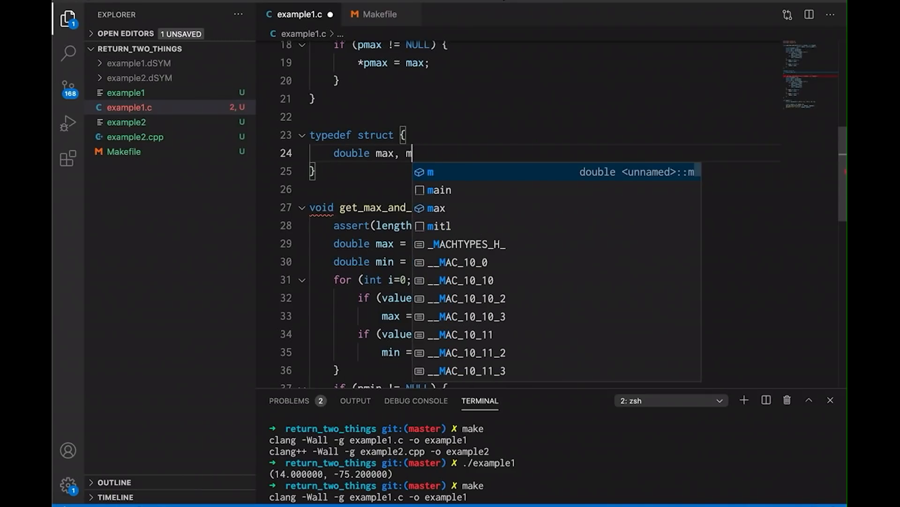
text(in;)
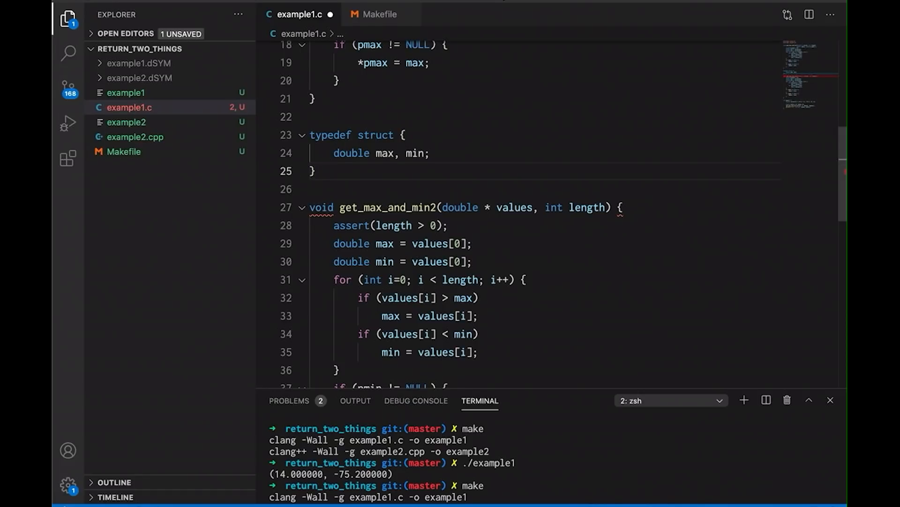
text(number_range;)
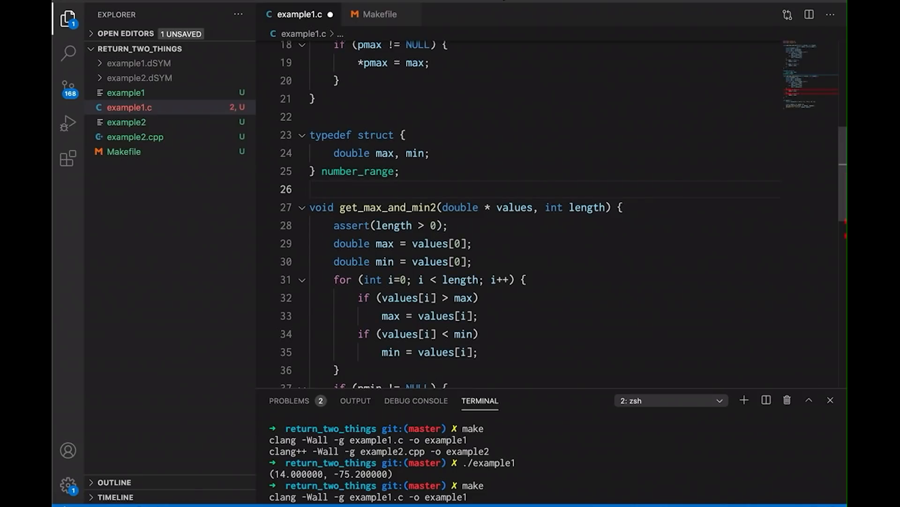
click(399, 207)
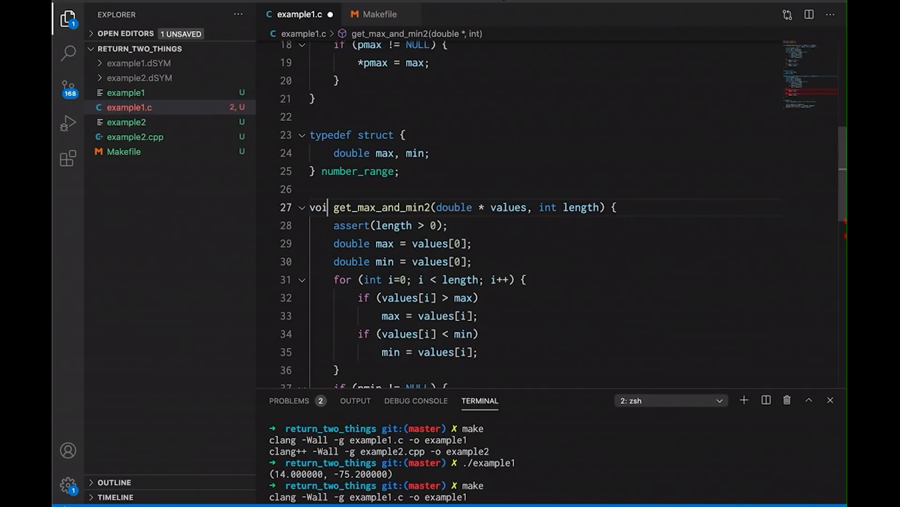
Step: Make get_max_and_min2 return number_range, declaring result with min and max set from values
text(number_range)
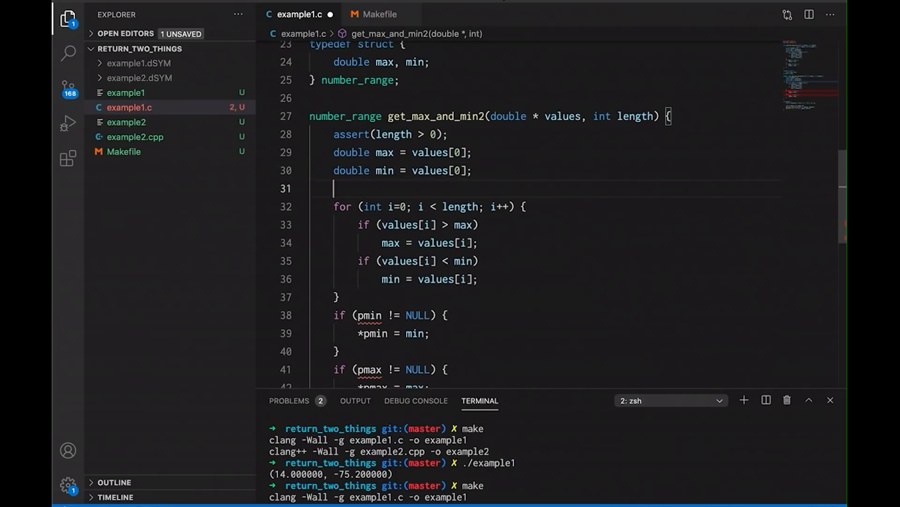
text(number_range n)
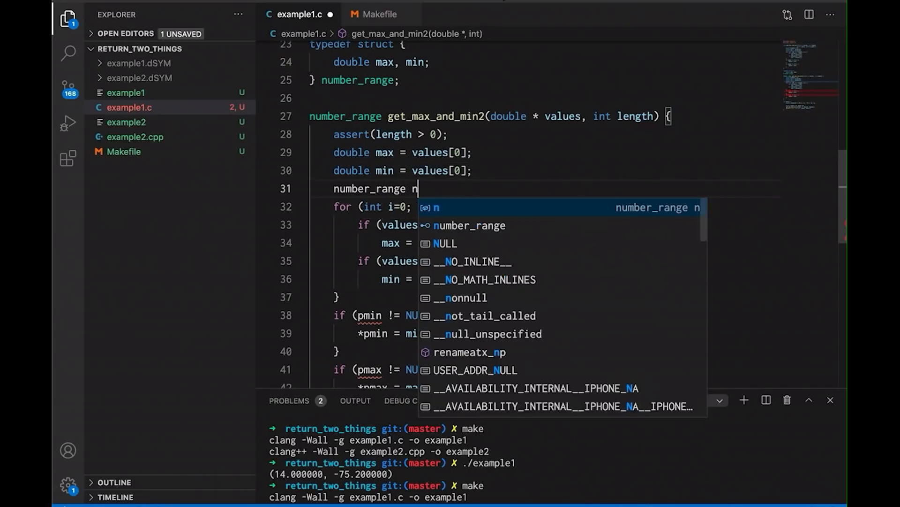
text(result)
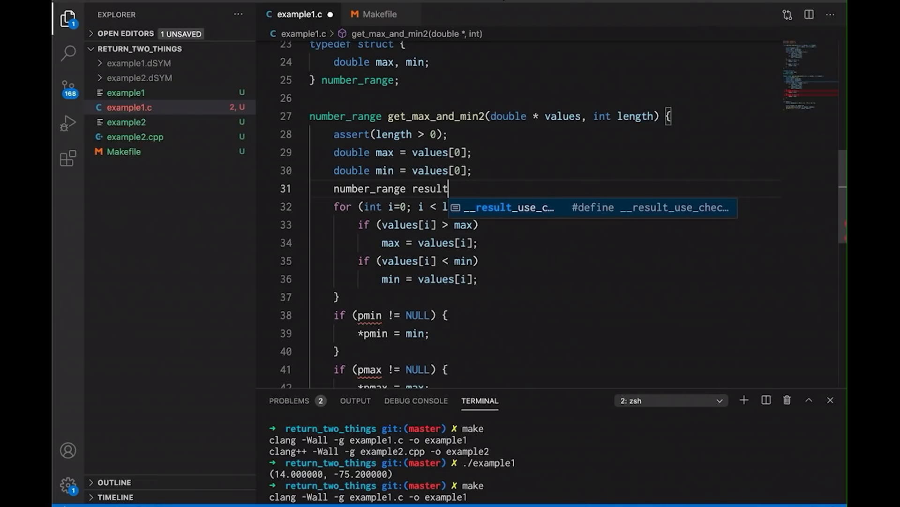
text(;)
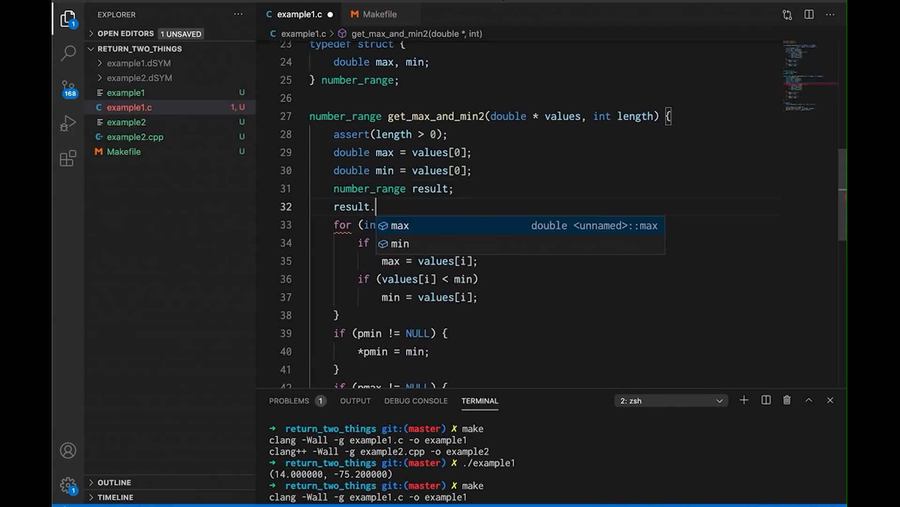
text(min =)
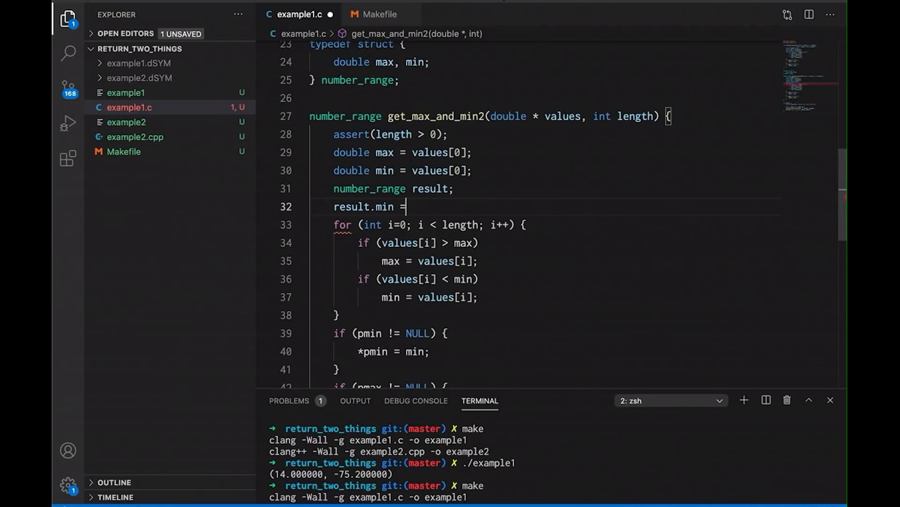
text(values[0];)
text(result)
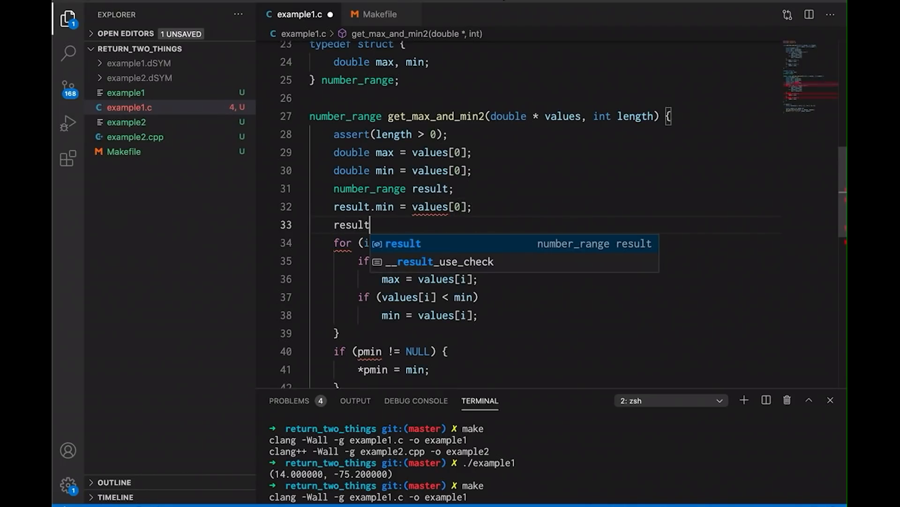
text(.max =)
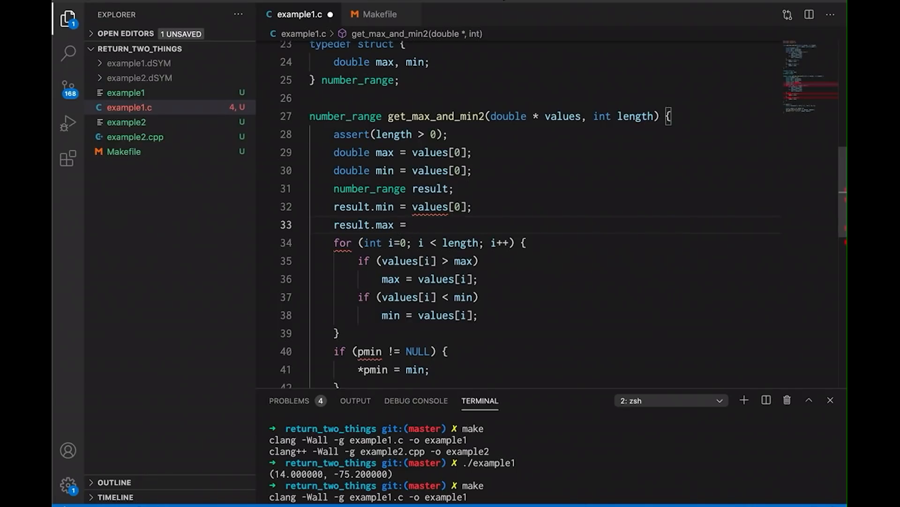
text(values[])
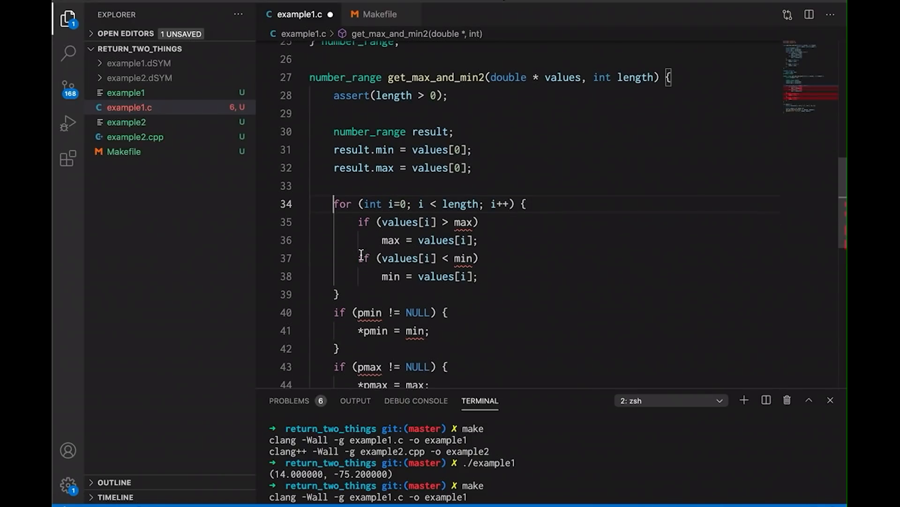
Step: Update result's fields inside the loop and end the function with return result;
text(result.)
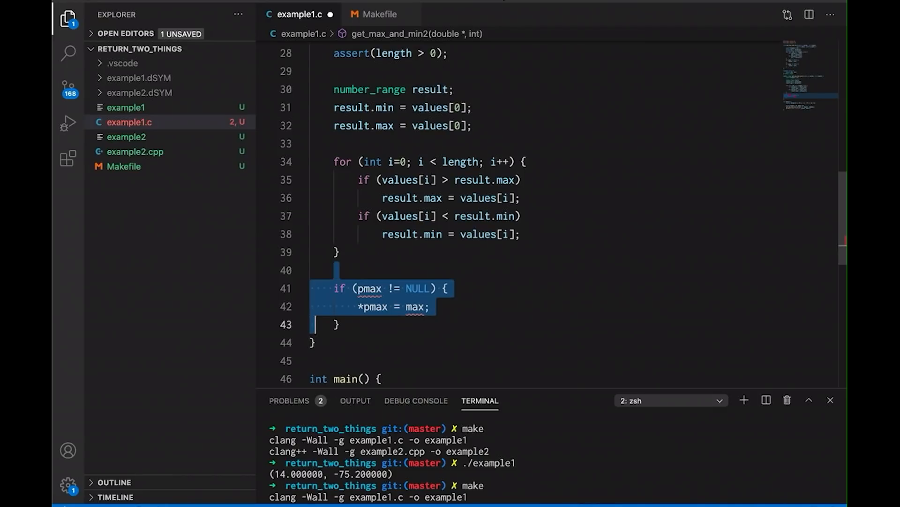
text(return)
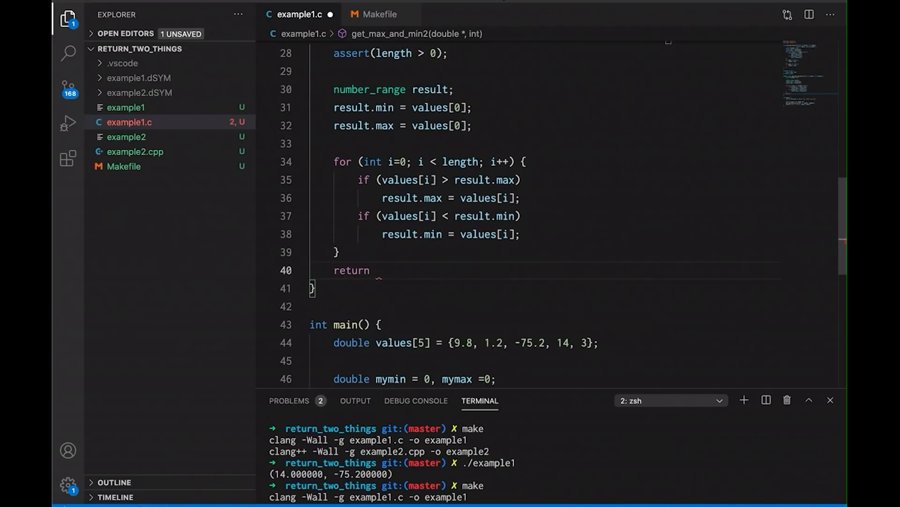
text(result;)
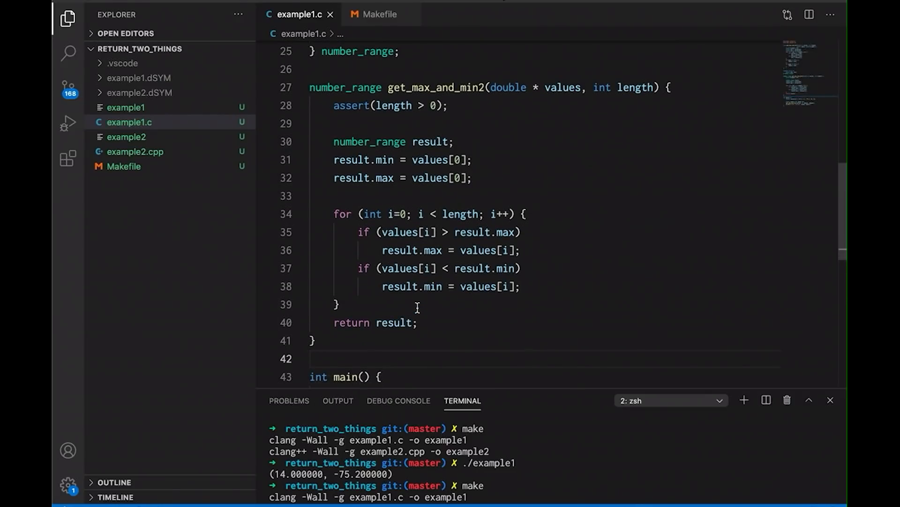
scroll(down, 3)
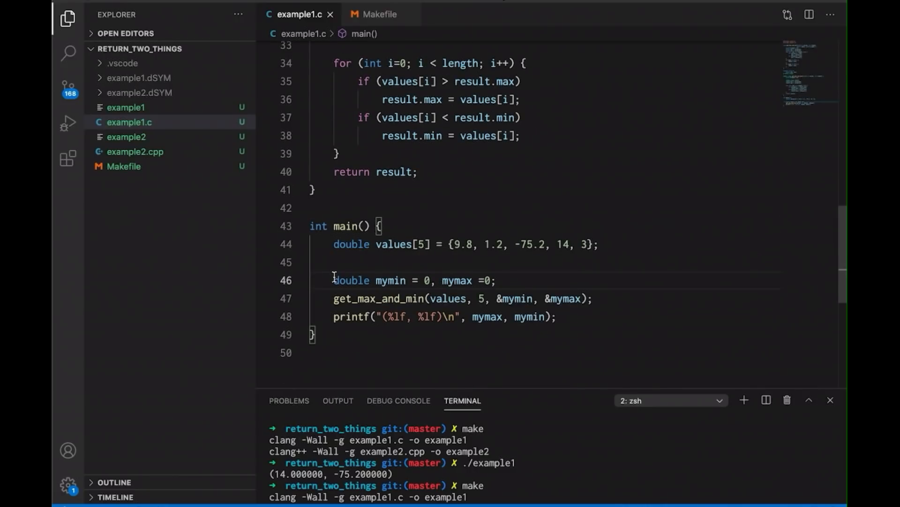
Step: Duplicate main's range lines and declare 'number_range nr;' to hold get_max_and_min2's result
key(Enter)
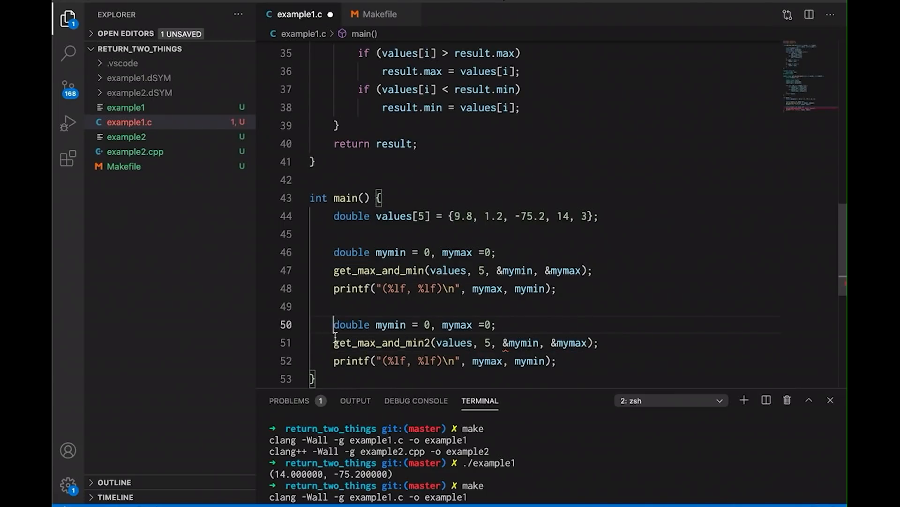
text(number)
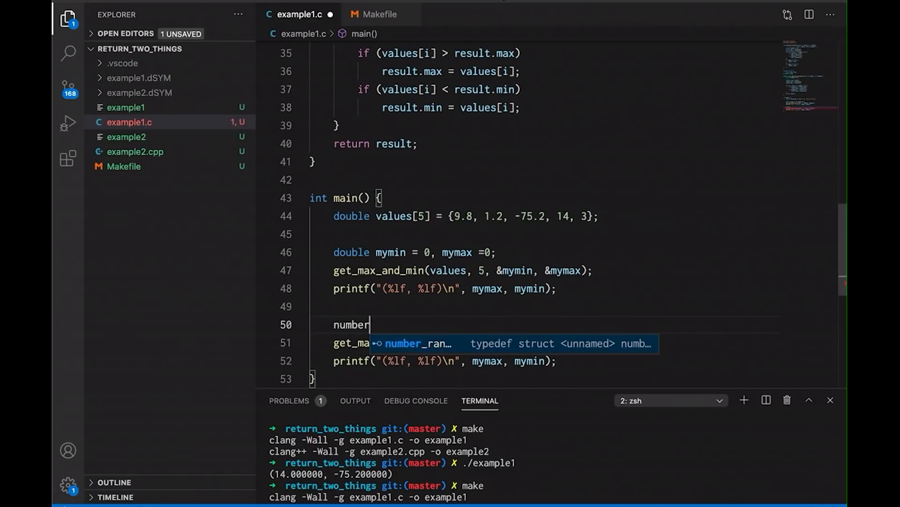
text(_range)
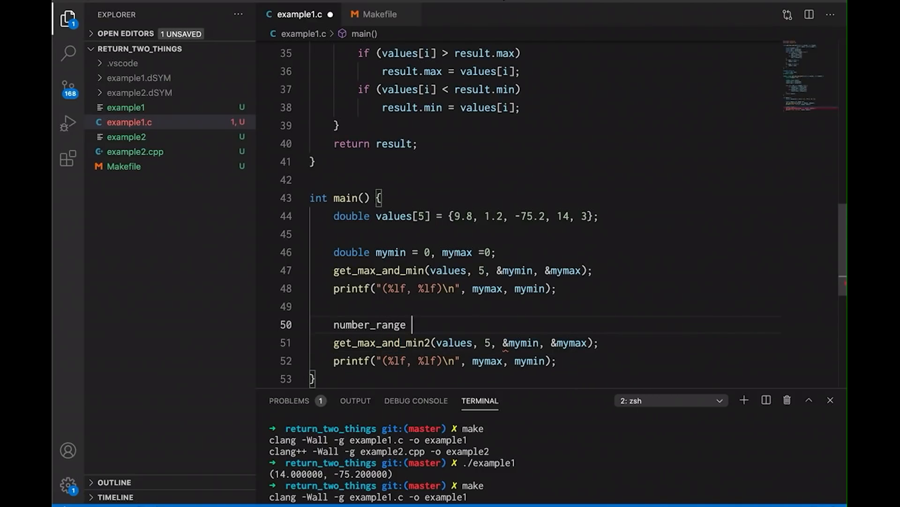
text(nr;)
click(466, 343)
text(nr = )
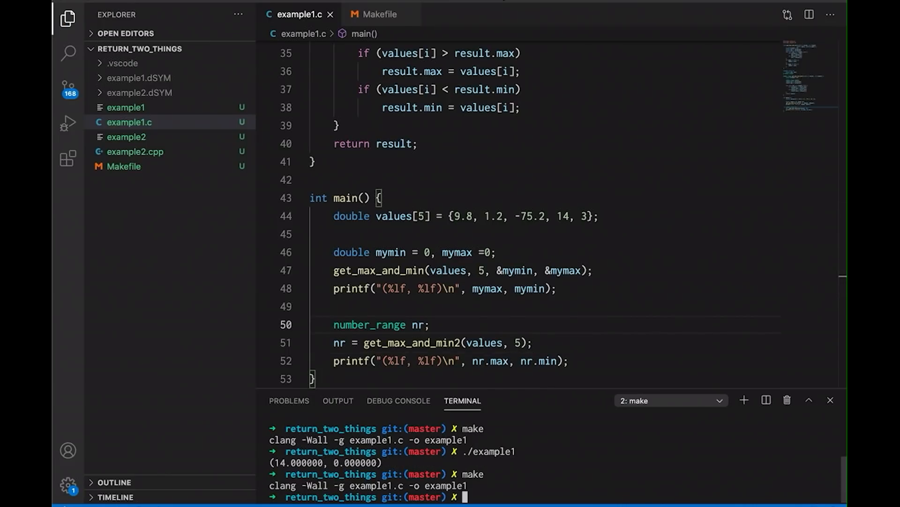
Step: Run ./example1 in the terminal, printing (14.000000, -75.200000) twice
text(./example)
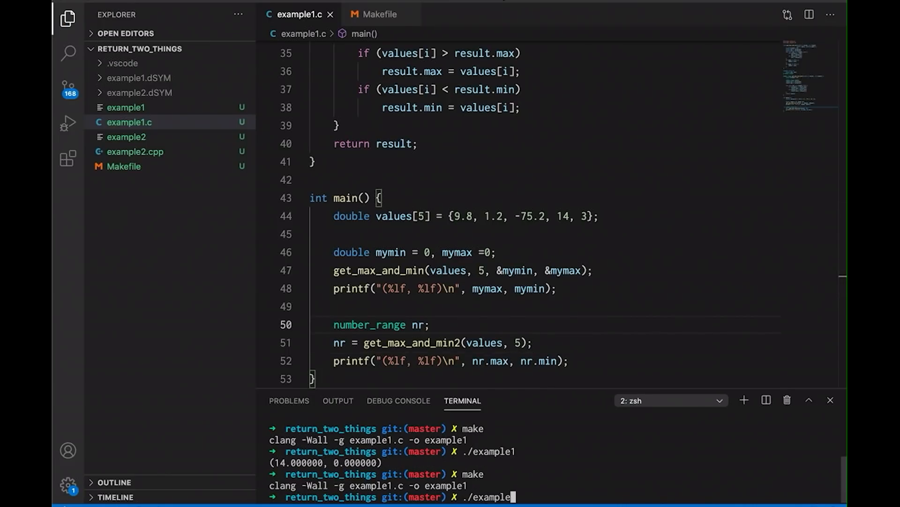
key(Enter)
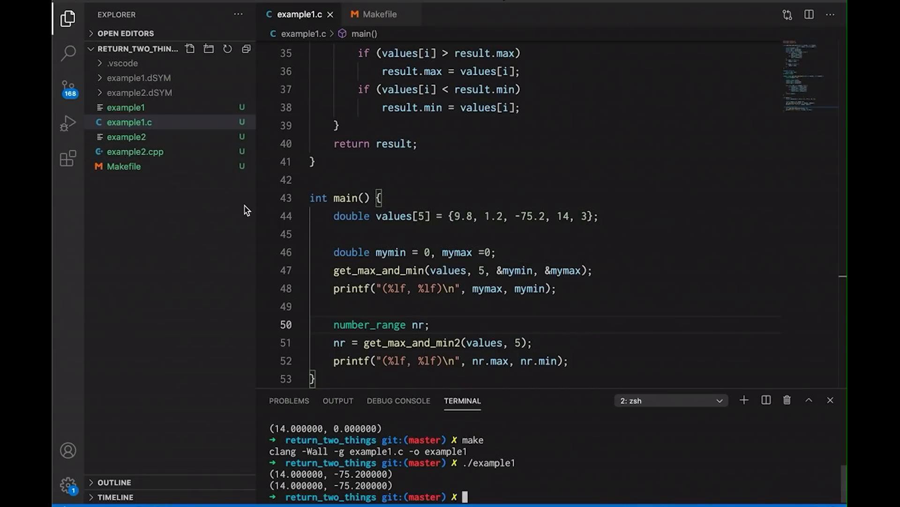
mouse_move(136, 151)
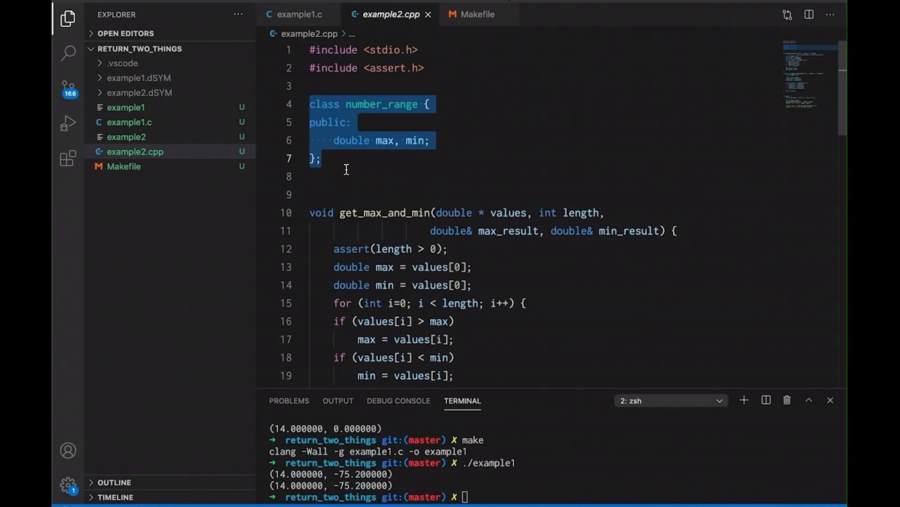
mouse_move(343, 119)
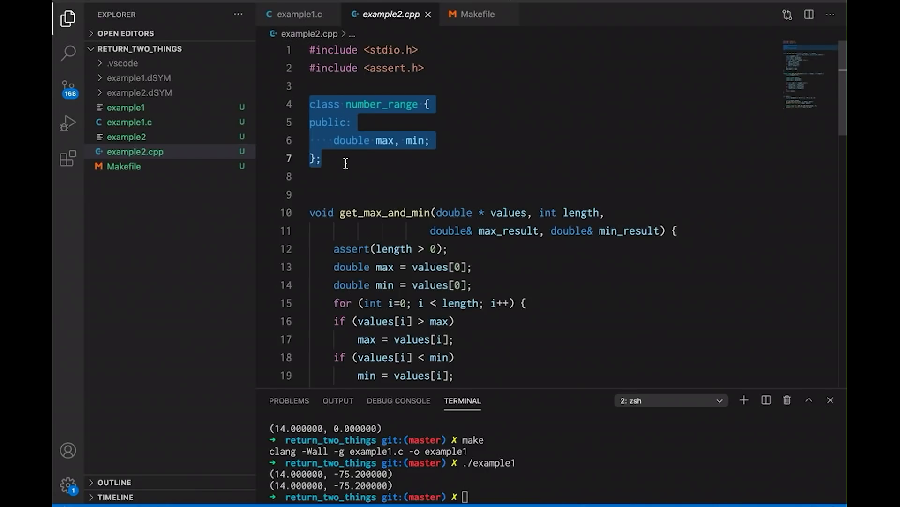
Step: Scroll through example2.cpp's number_range class and reference-based get_max_and_min
click(344, 162)
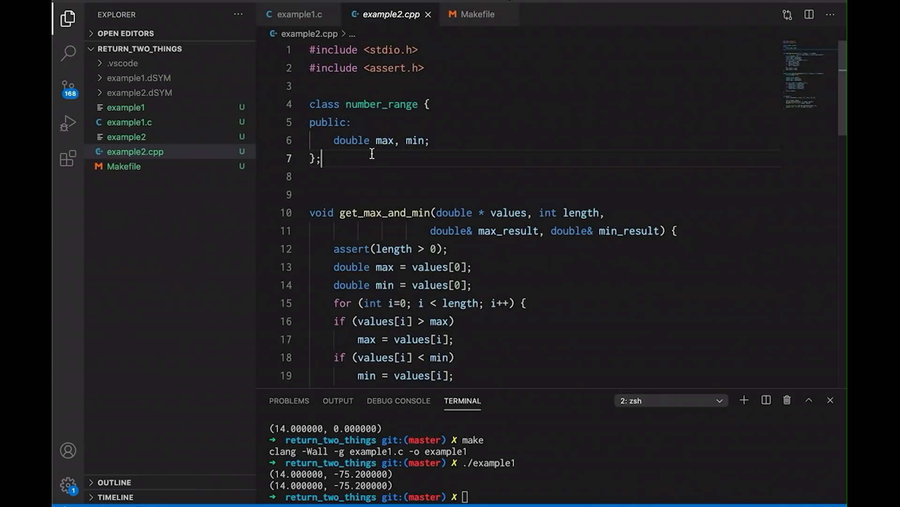
scroll(down, 3)
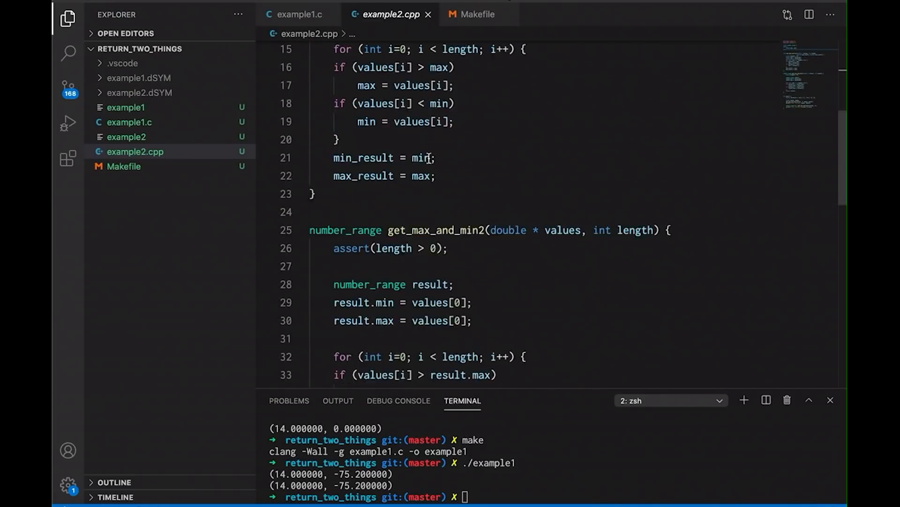
scroll(down, 3)
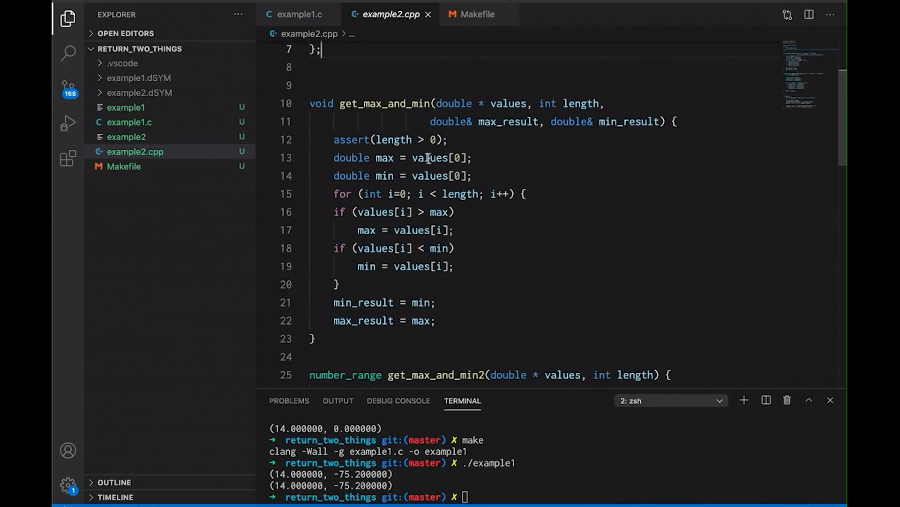
click(430, 122)
text(make)
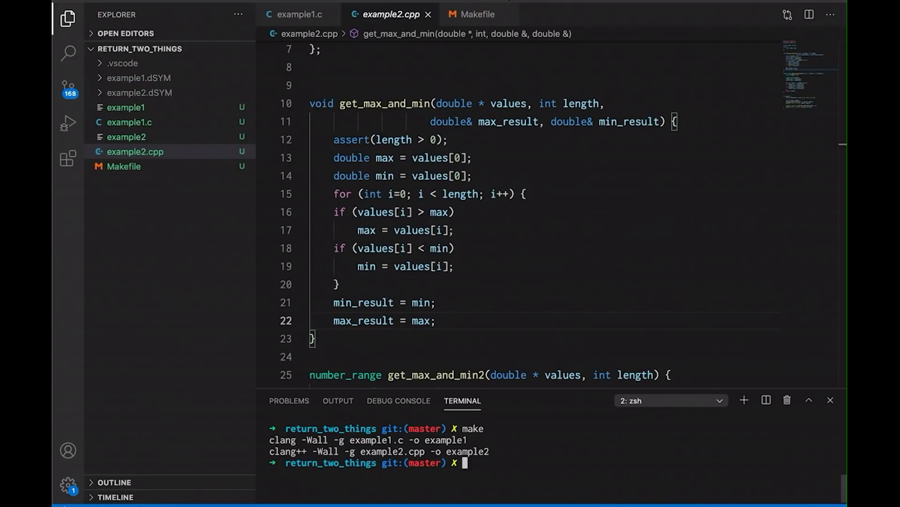
Step: Run ./example2 in the terminal, printing (14.000000, -75.200000) on two lines
text(./example)
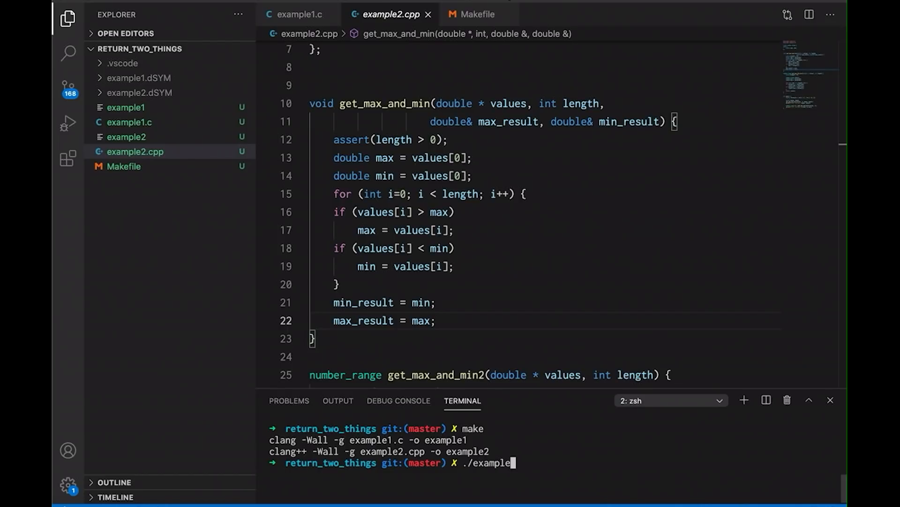
key(Enter)
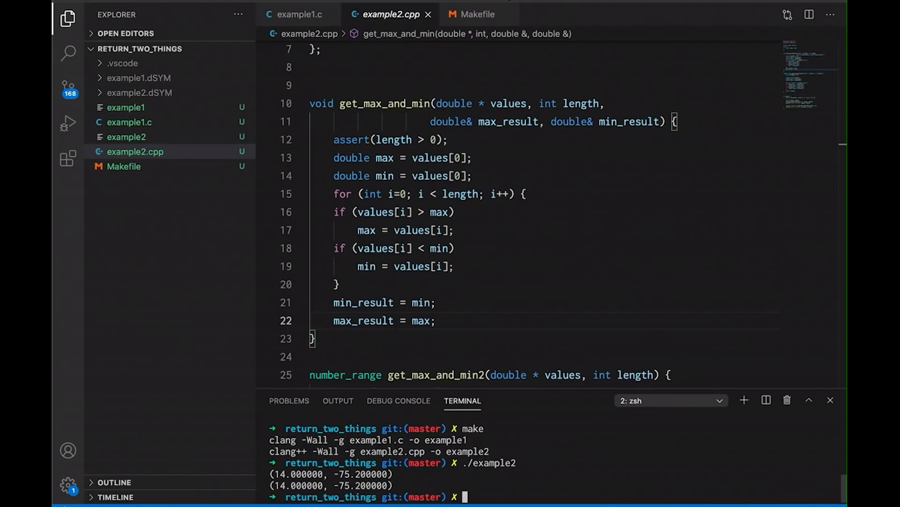